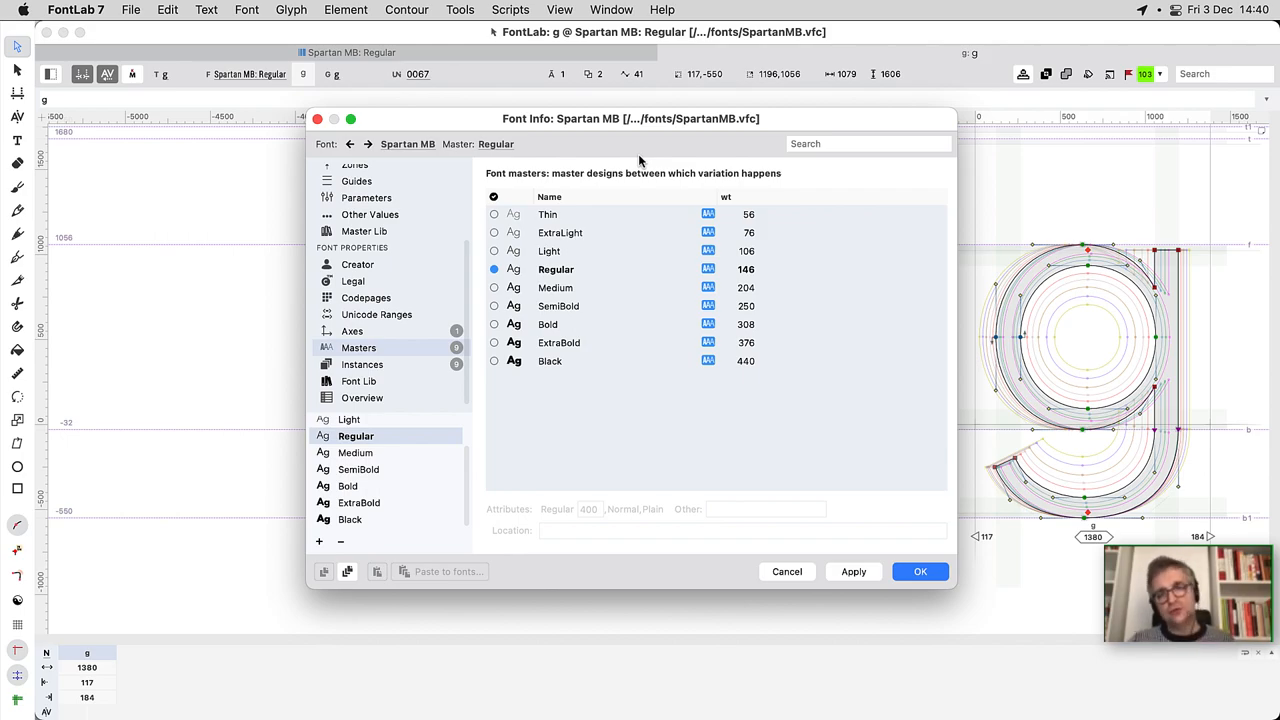
- Open the FontLab channel's PLAYLISTS tab on YouTube
click(377, 222)
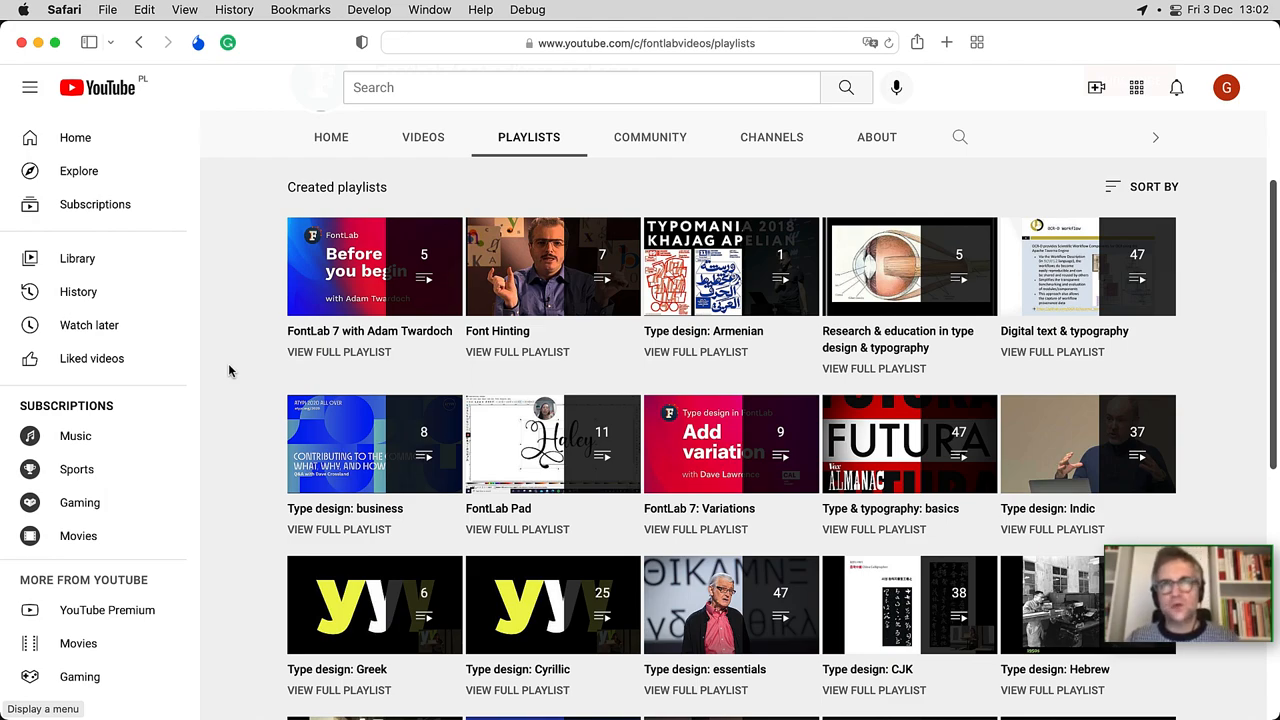
click(374, 266)
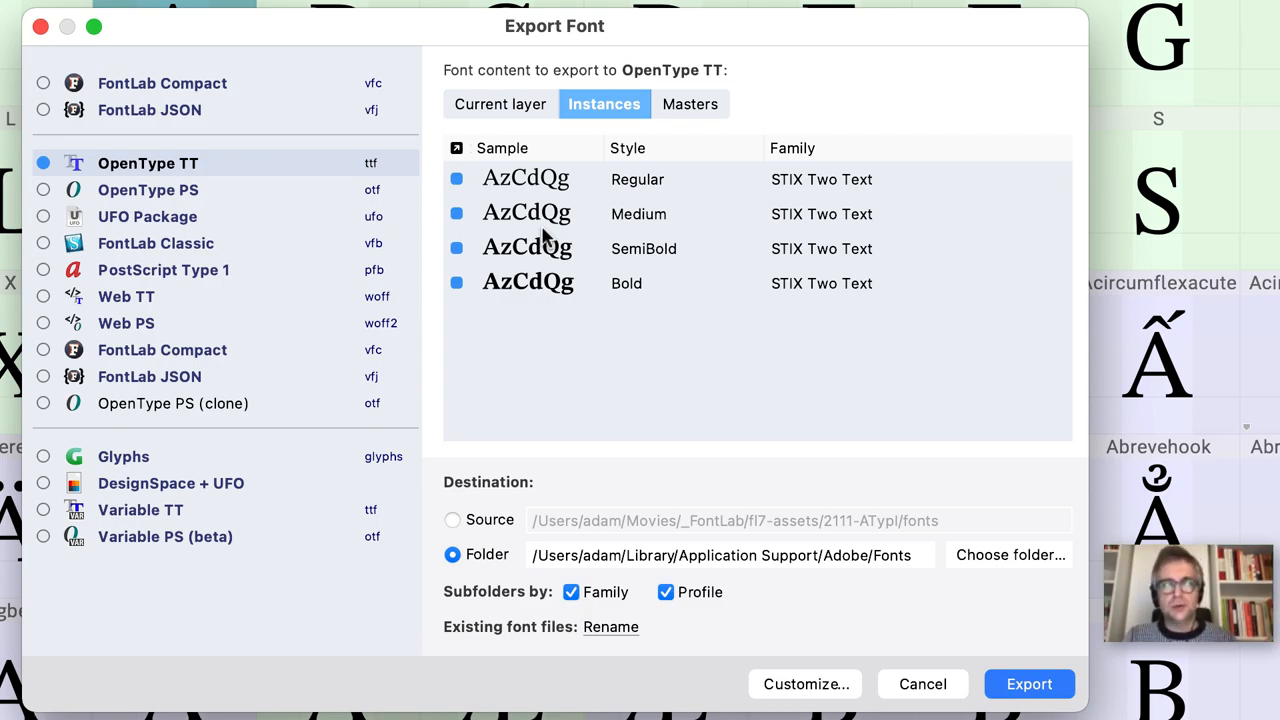
- Set up export of the STIX Two Text instances as OpenType TT into a folder
click(804, 684)
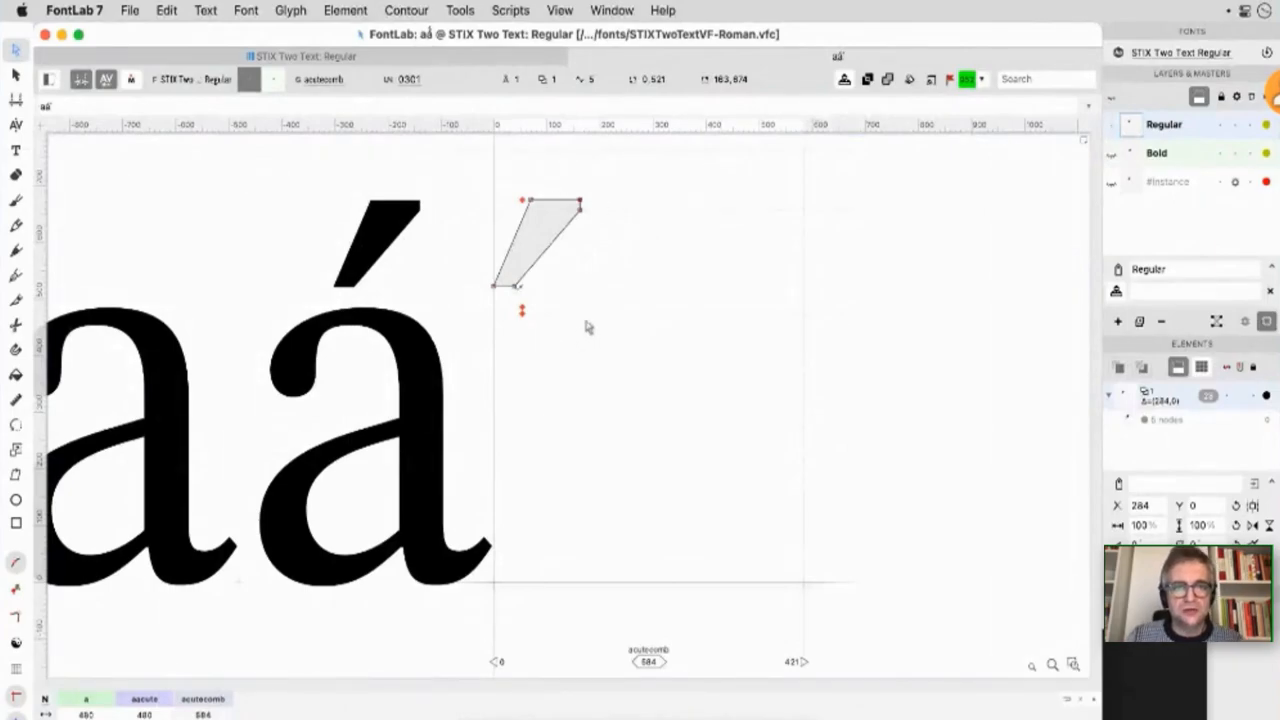
- Place an anchor below the acutecomb accent shape
click(522, 310)
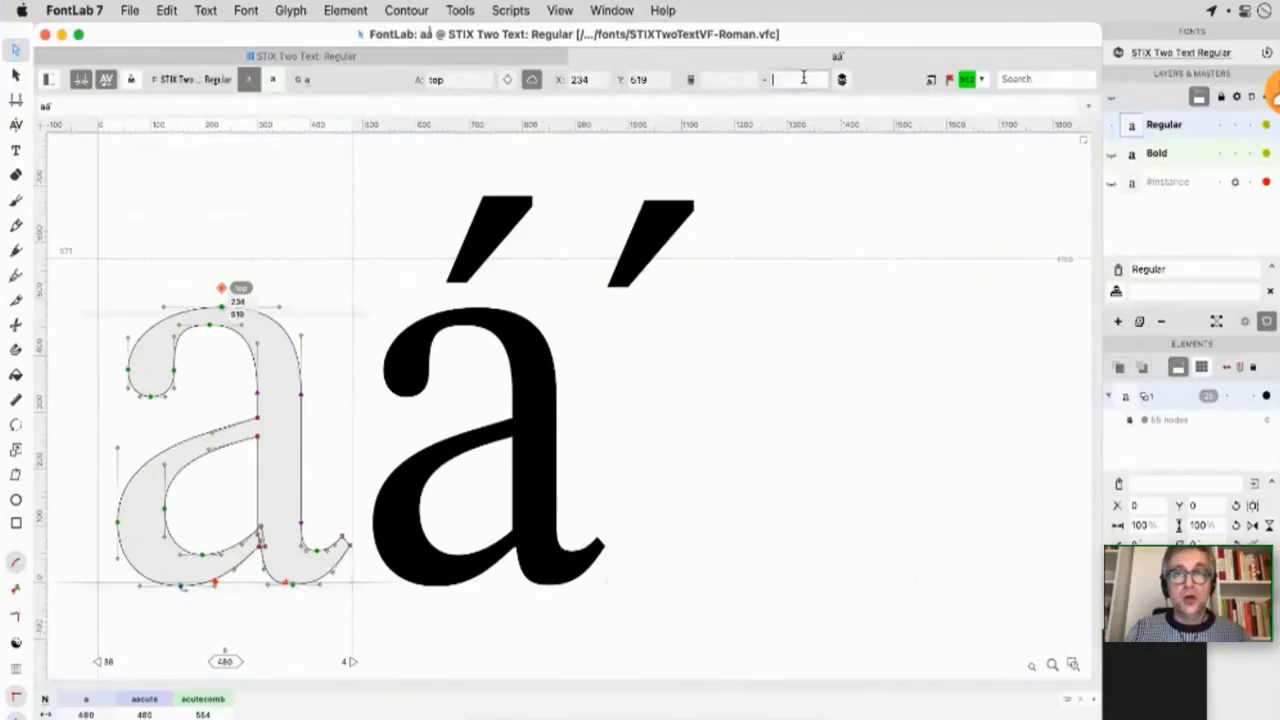
- Name the new anchor above the a 'atop'
text(atop)
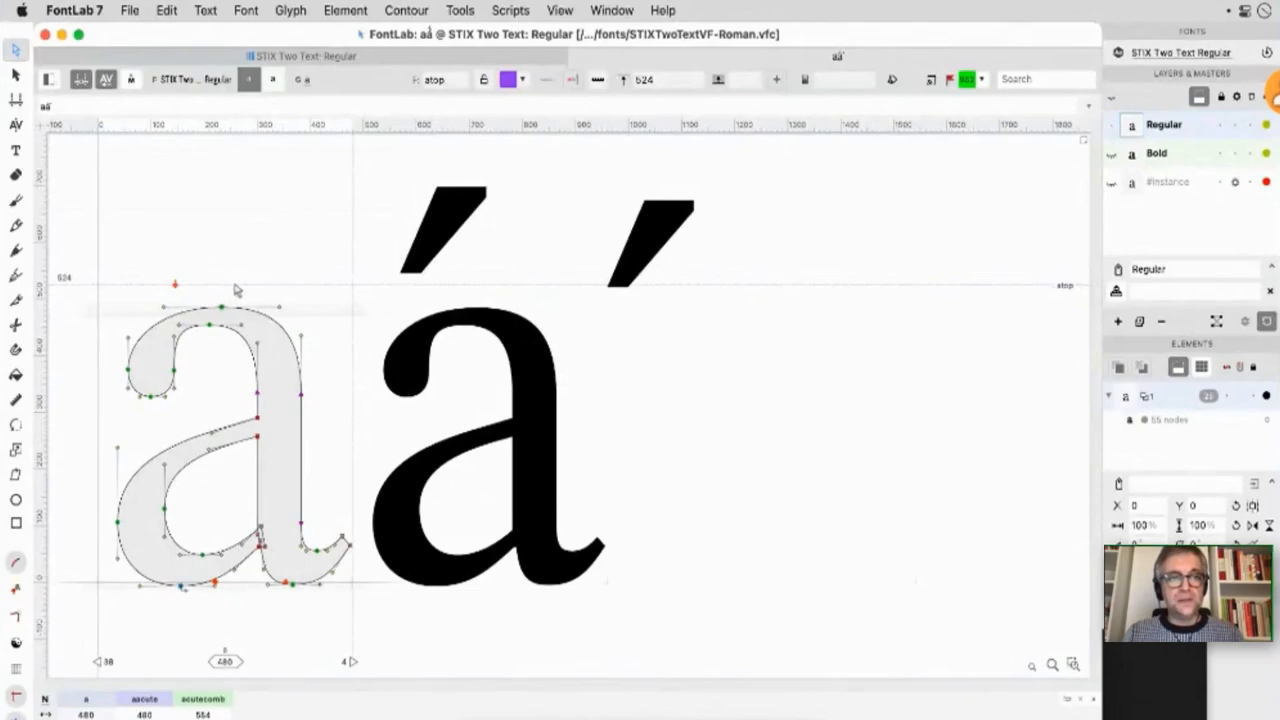
mouse_move(247, 290)
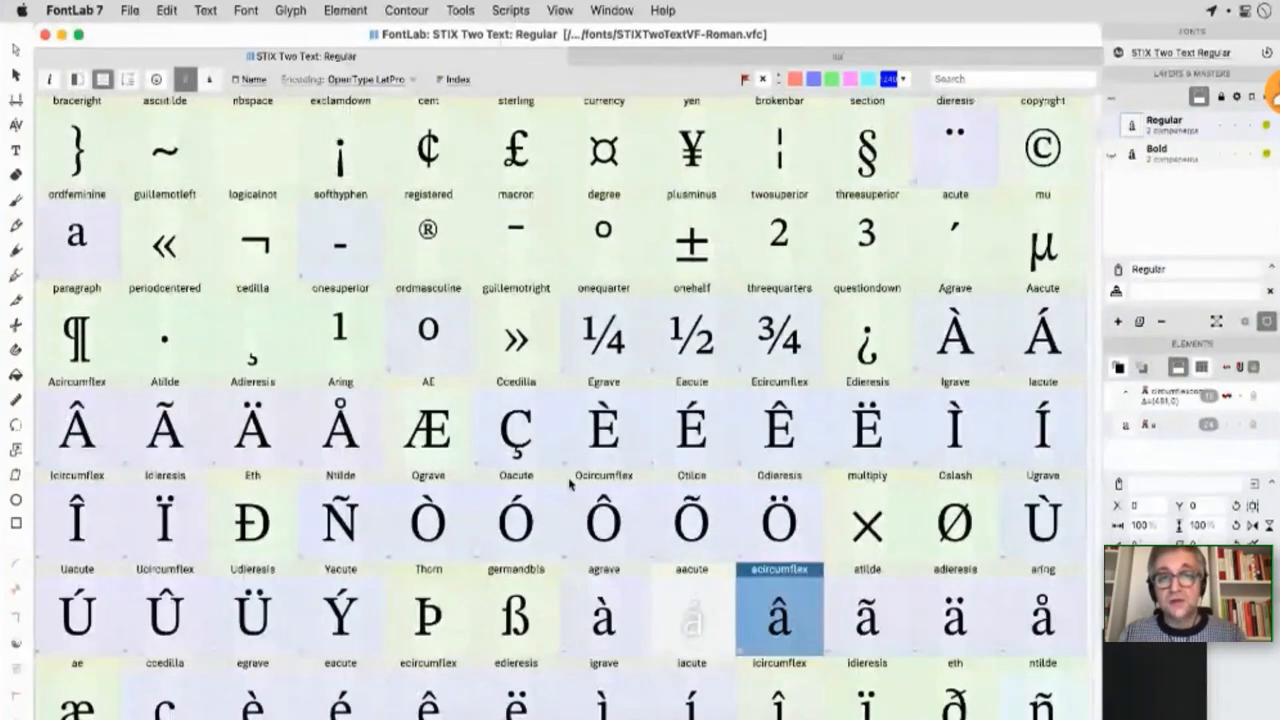
- Scroll the glyph grid down and select the aacute cell
scroll(down, 3)
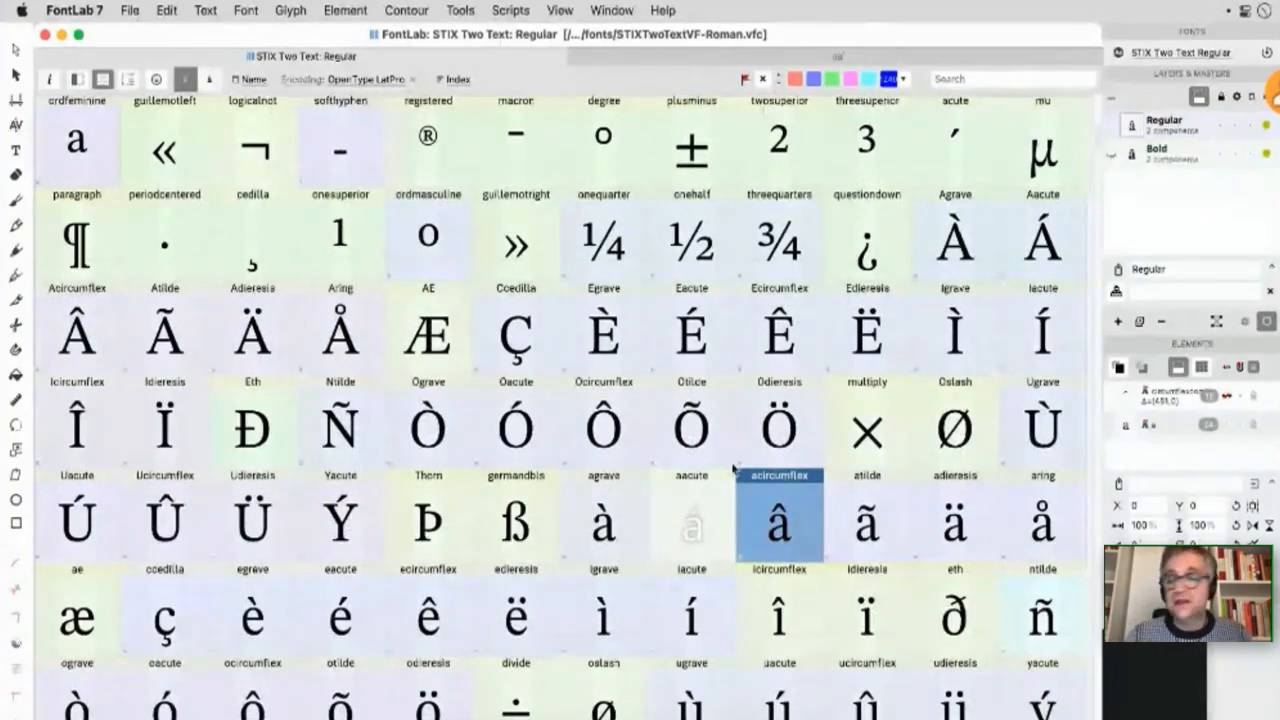
mouse_move(705, 533)
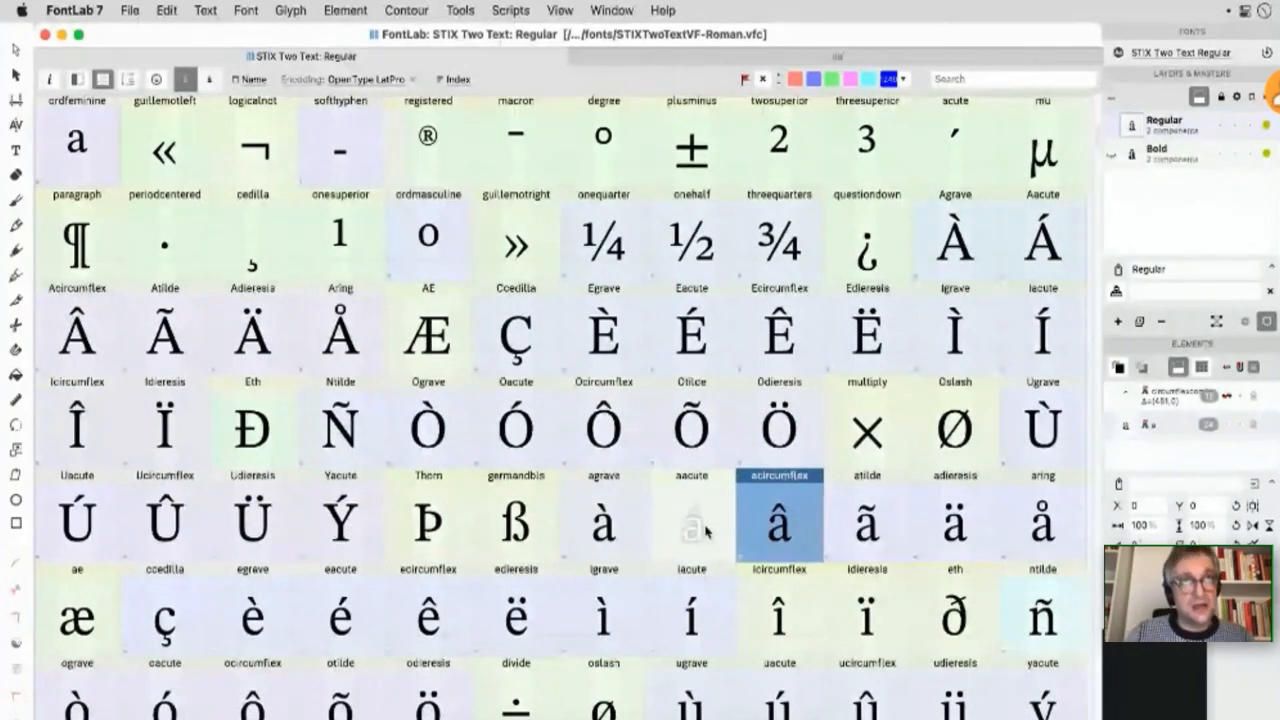
mouse_move(692, 525)
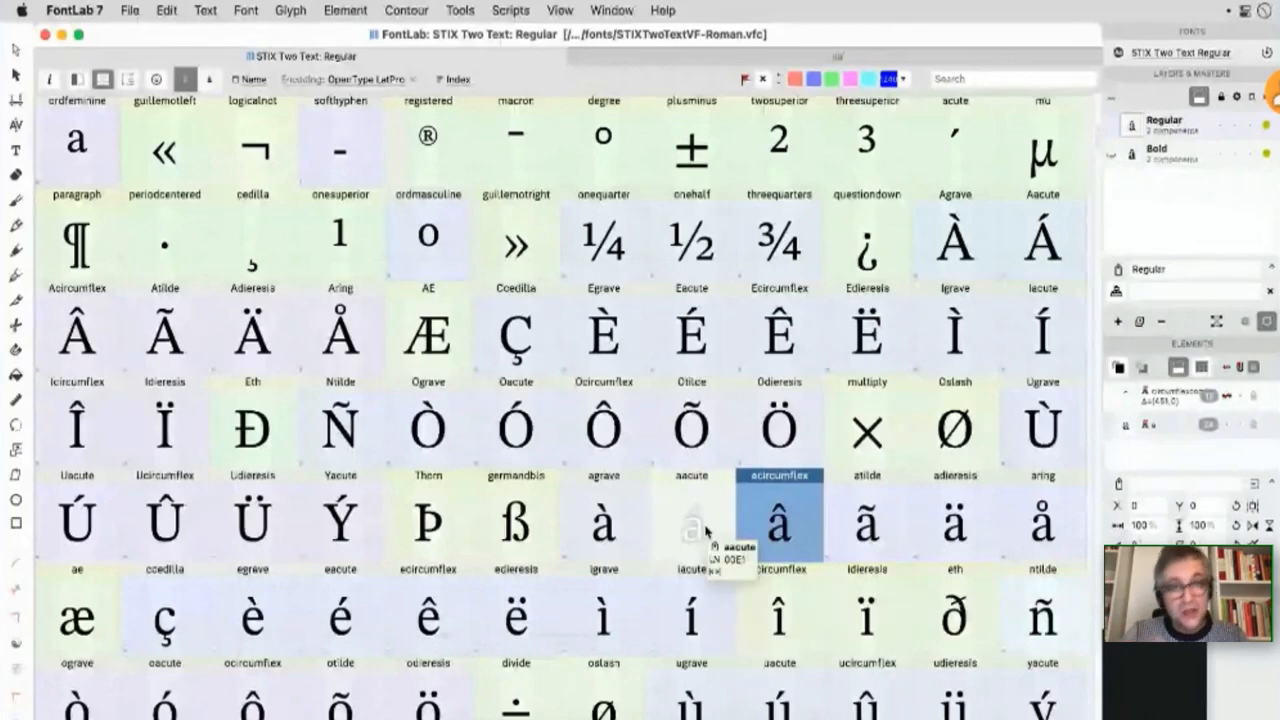
click(691, 523)
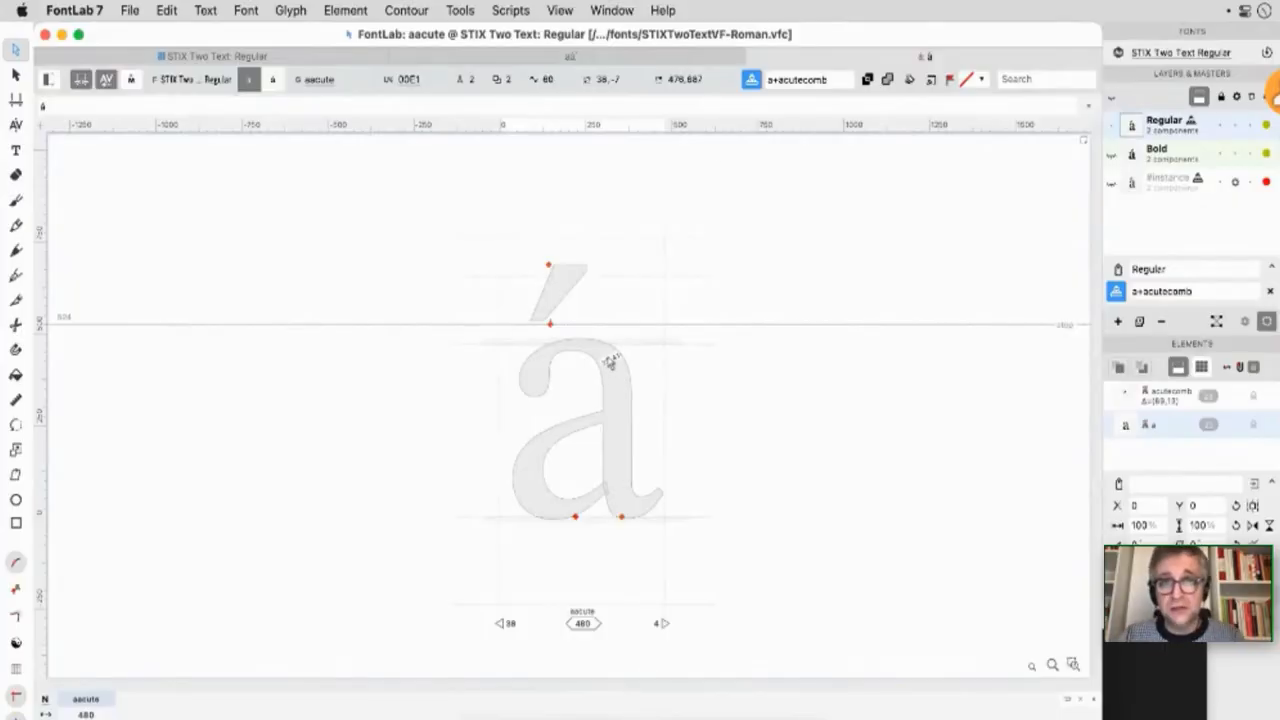
- Drag the a component in aacute back under the acute accent
click(565, 295)
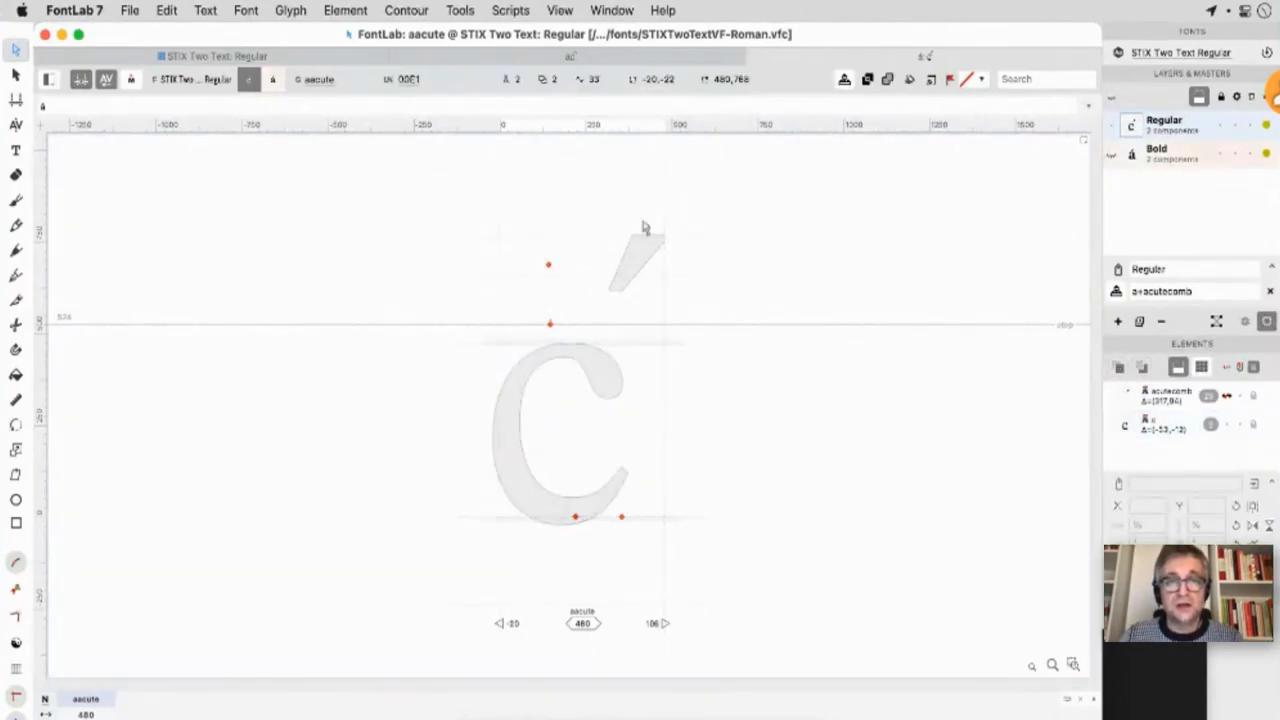
click(844, 79)
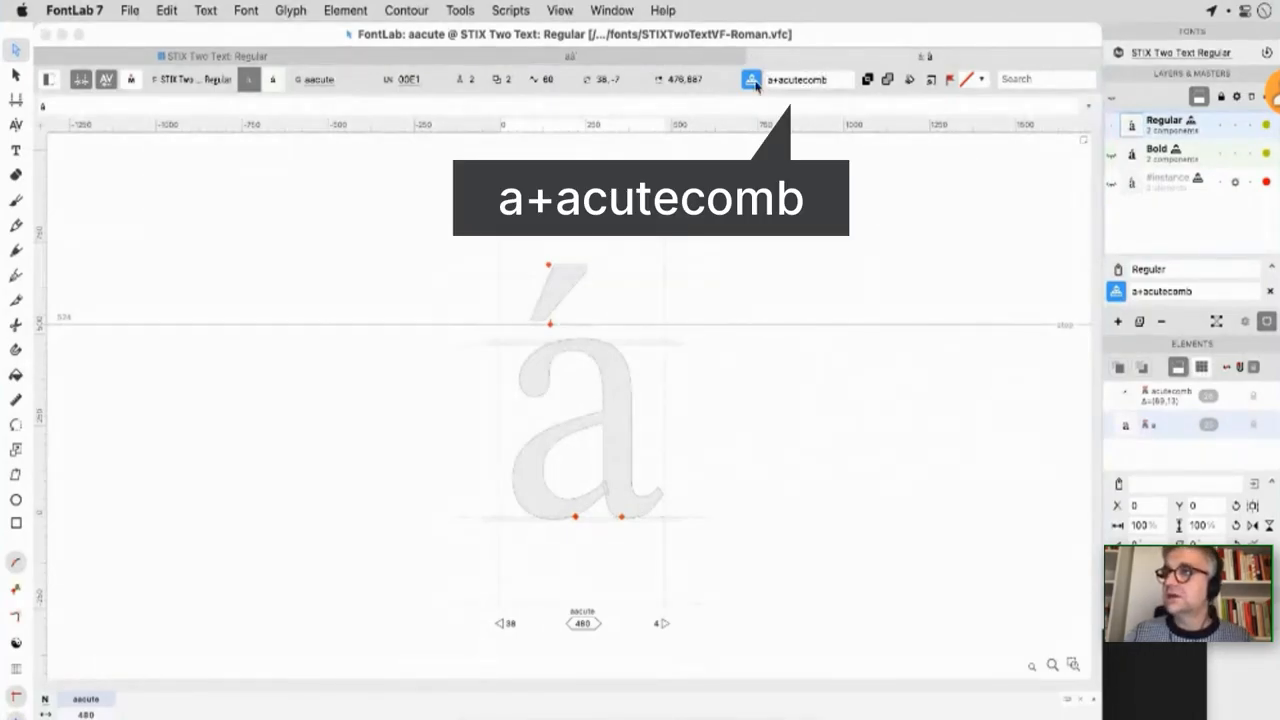
mouse_move(700, 445)
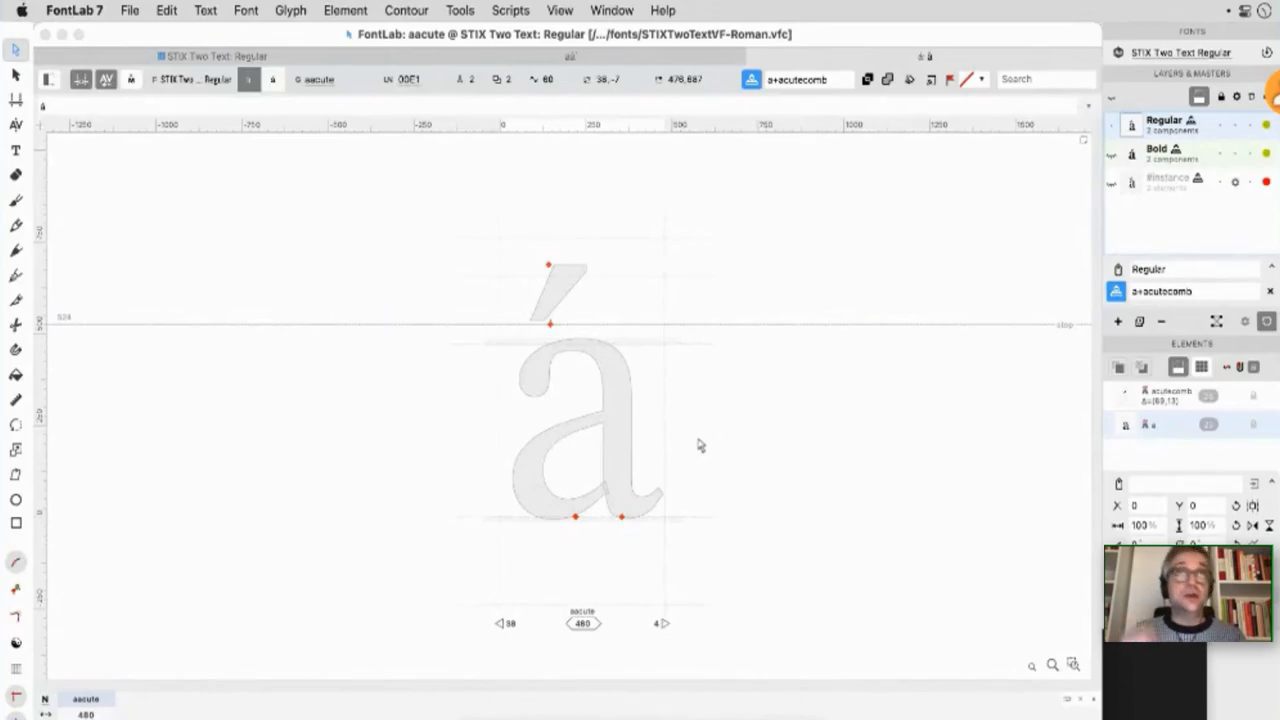
click(800, 79)
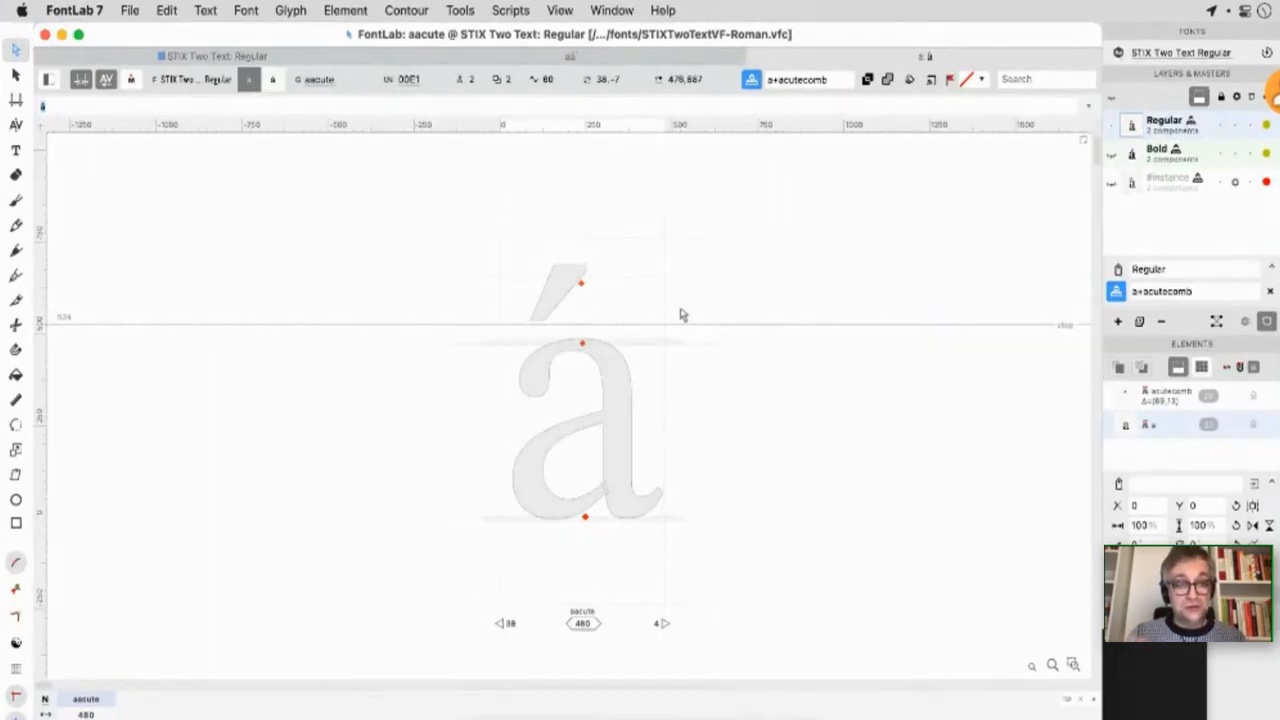
mouse_move(620, 410)
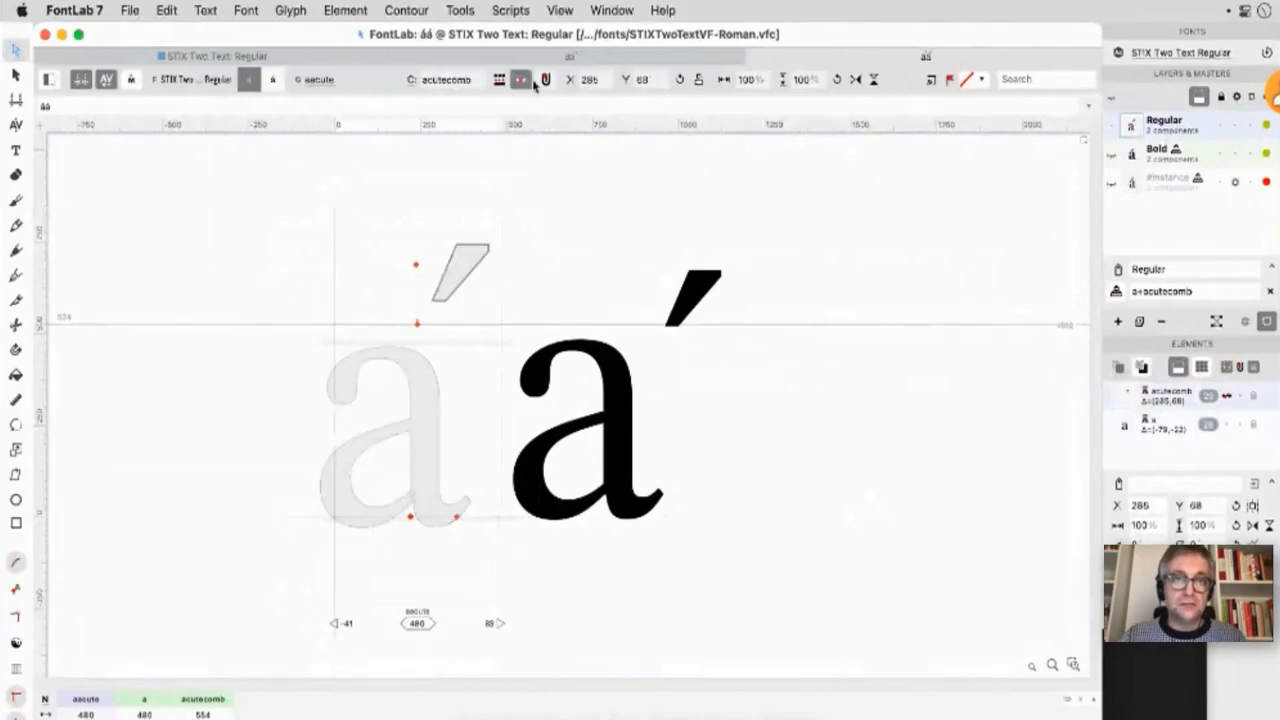
mouse_move(546, 79)
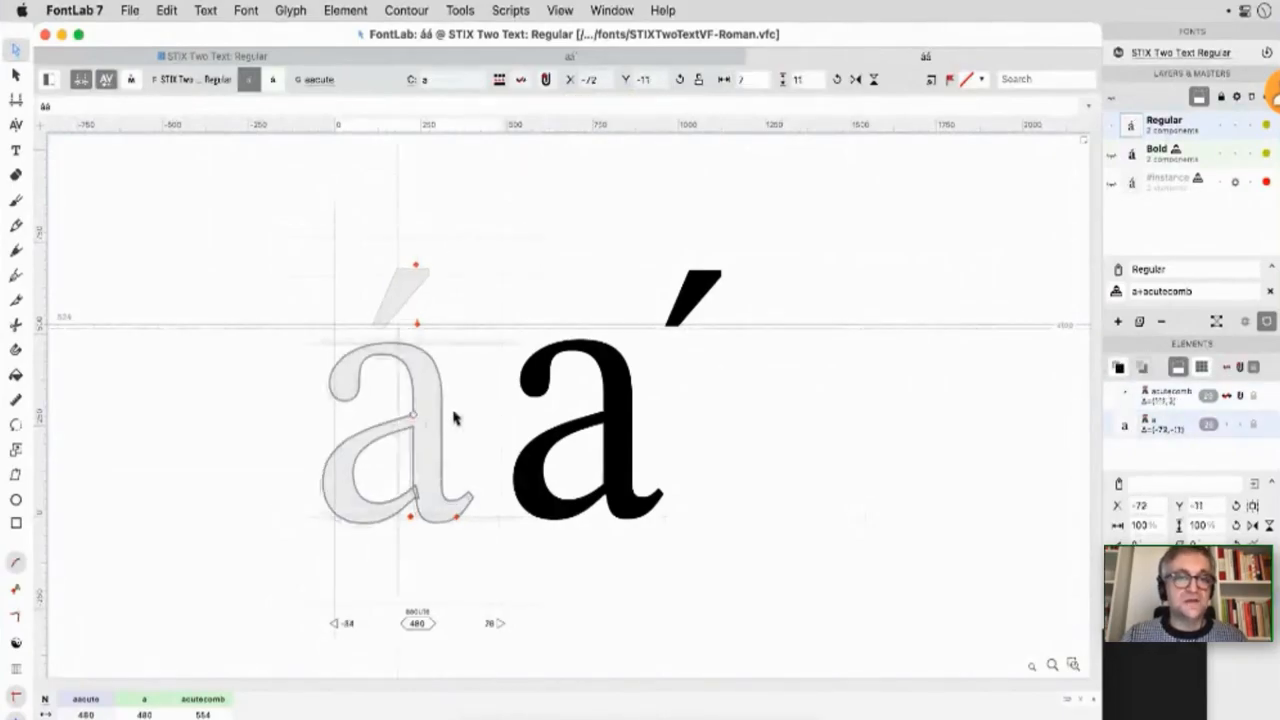
drag(415, 418, 440, 408)
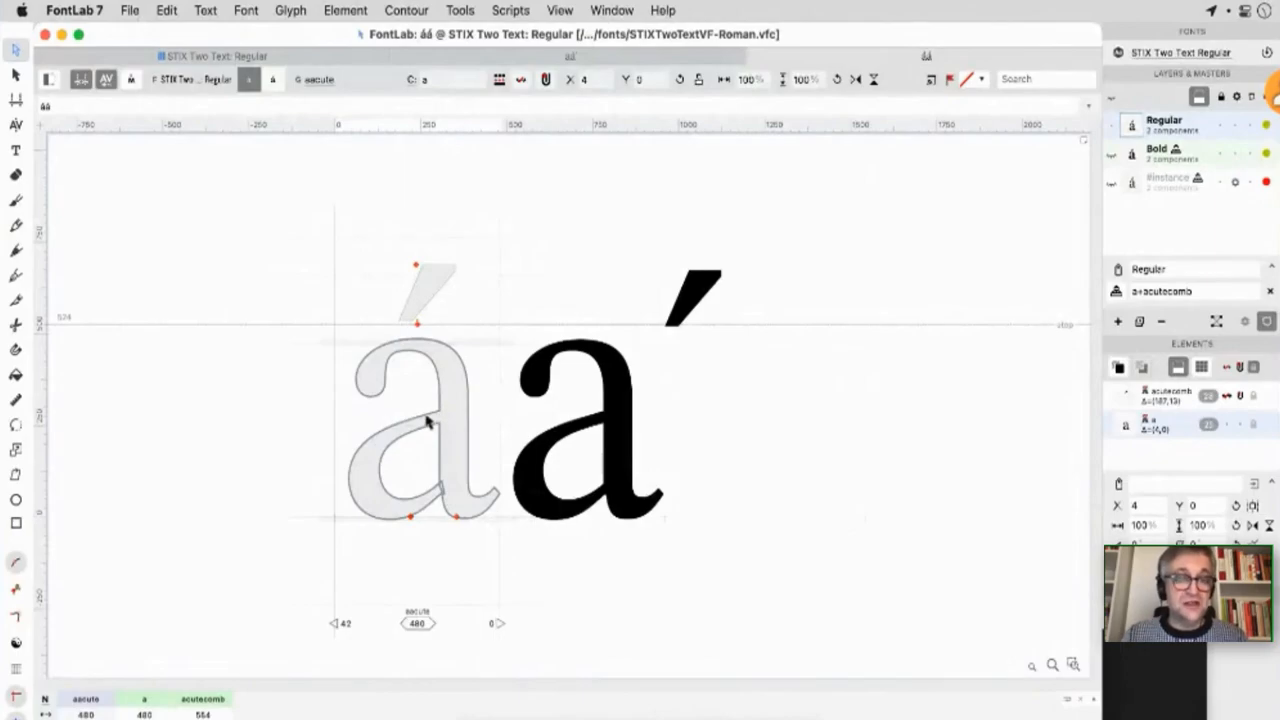
mouse_move(450, 245)
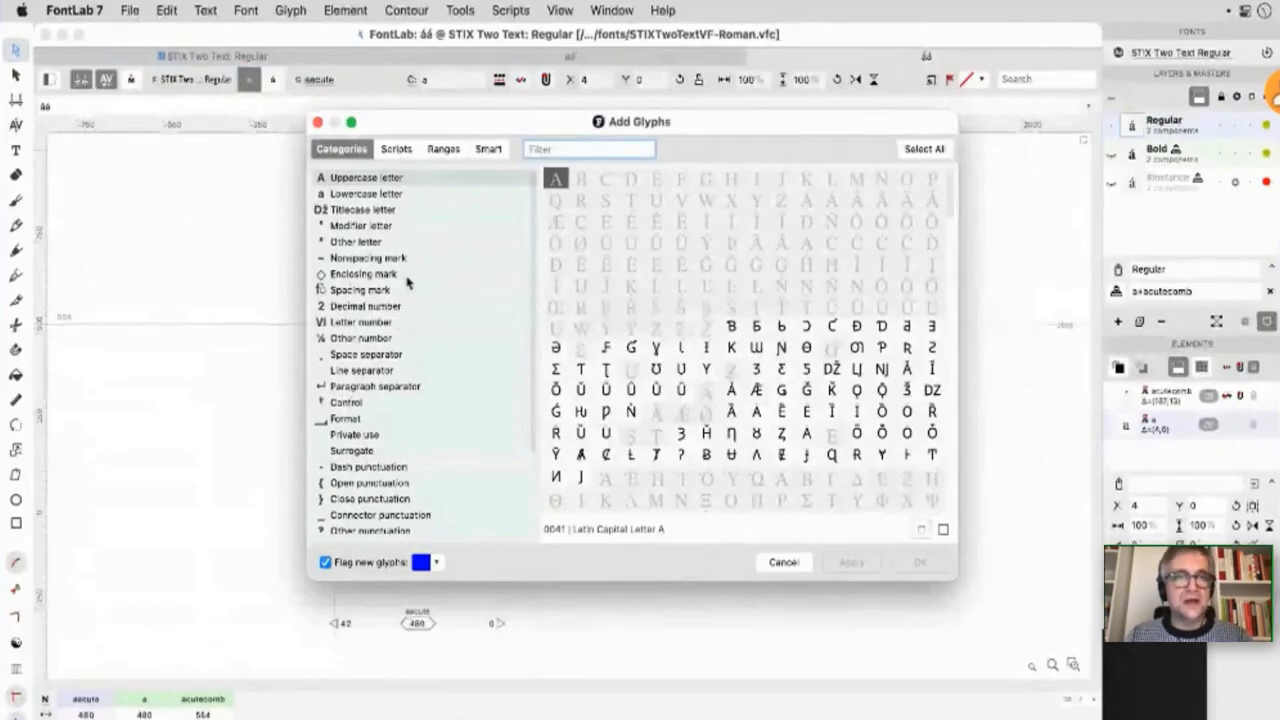
- Open the Generate Glyphs dialog from the Font menu
click(245, 10)
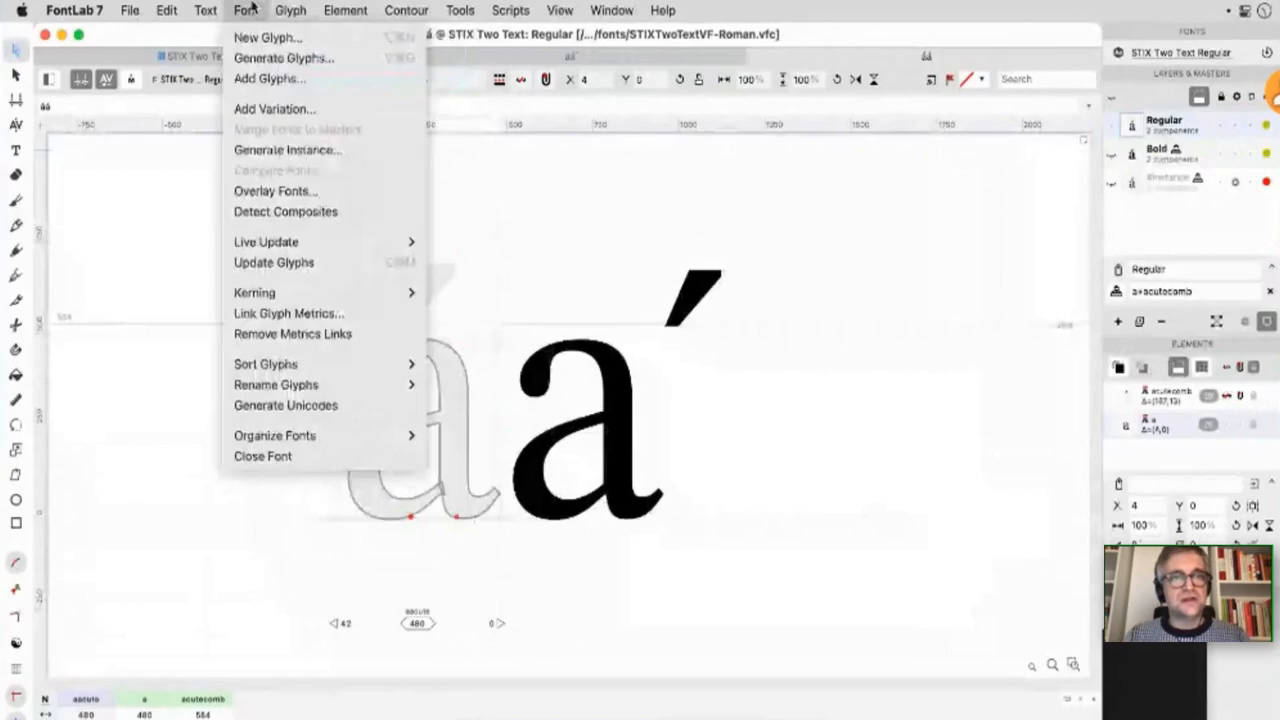
click(283, 58)
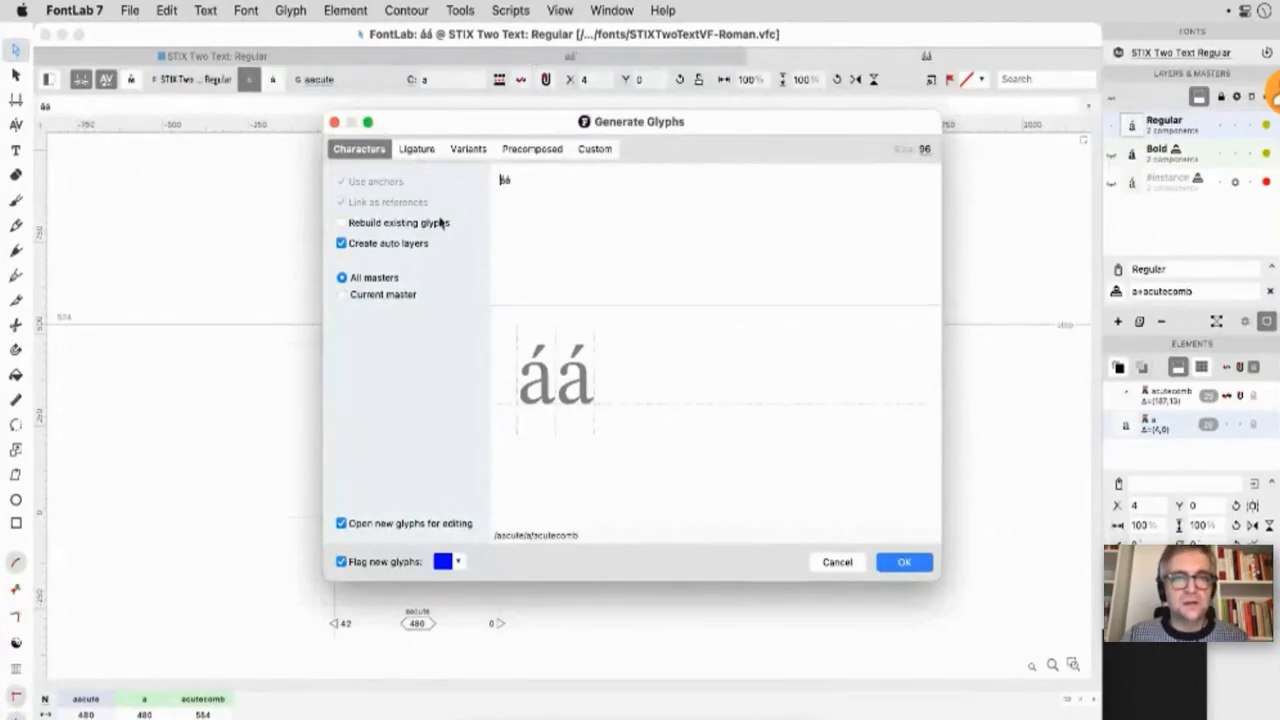
- Generate bacute from the custom recipe b+acutecomb=bacute
click(594, 148)
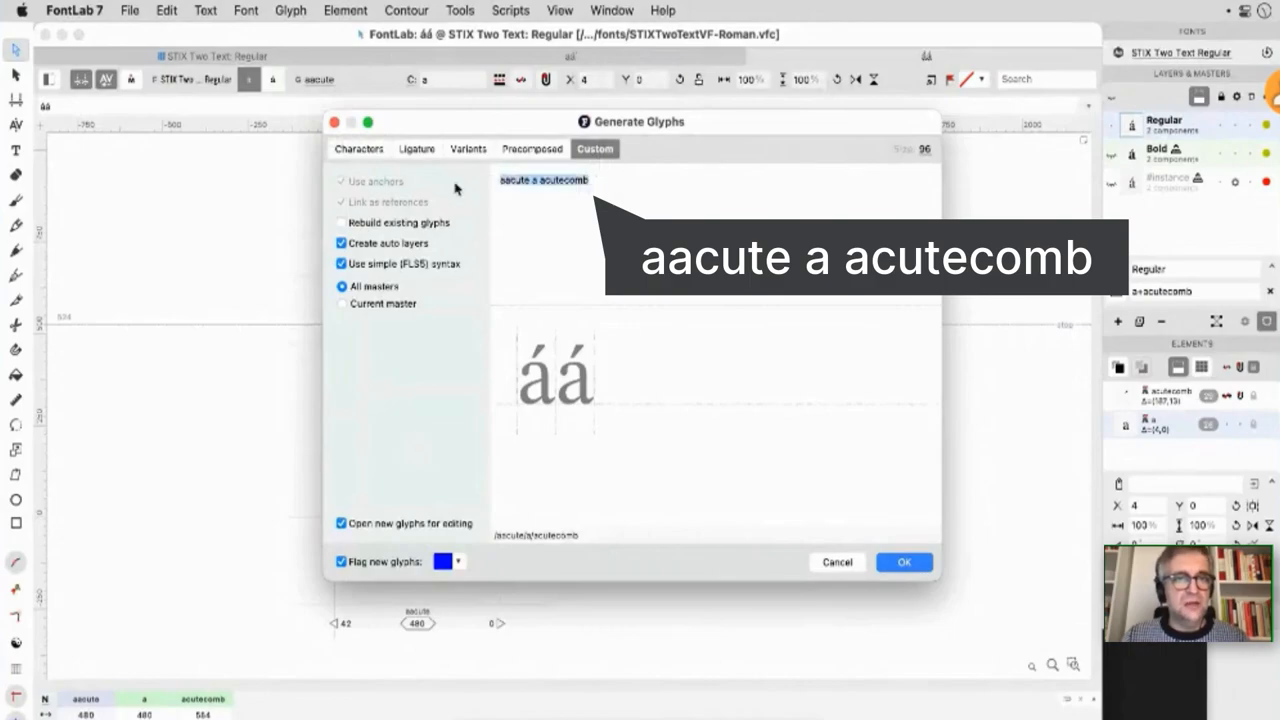
click(358, 149)
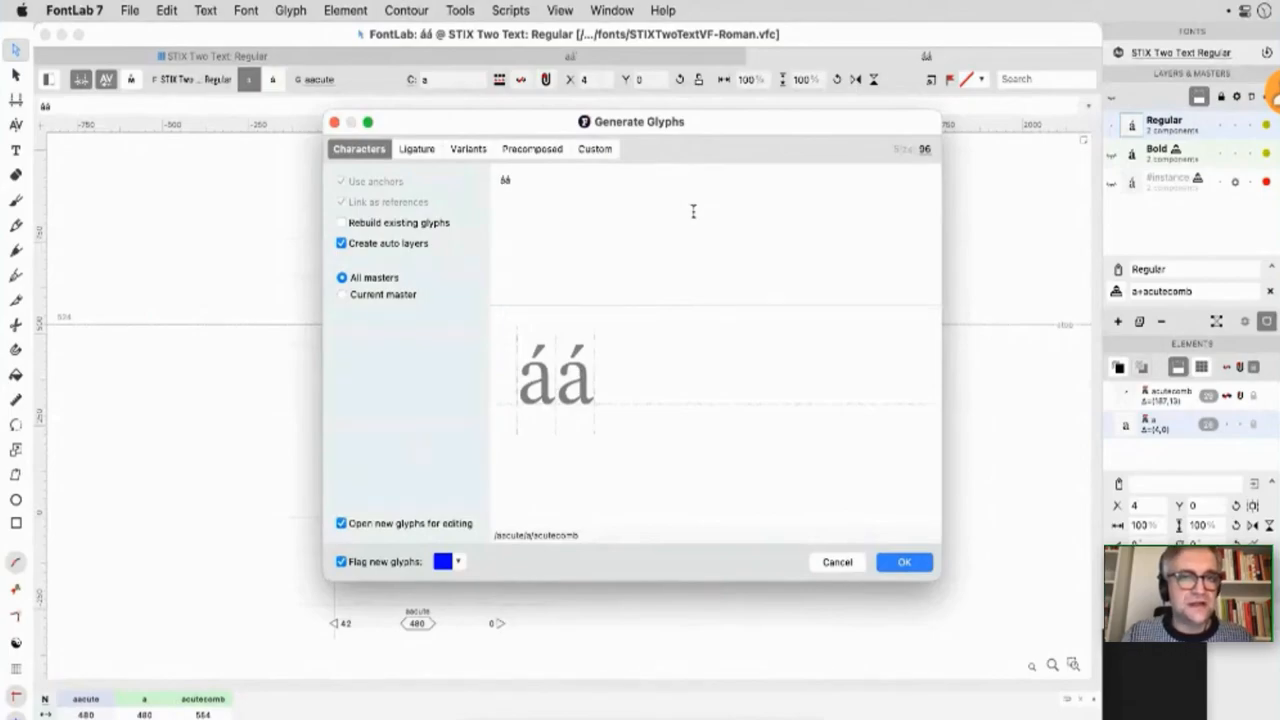
click(595, 148)
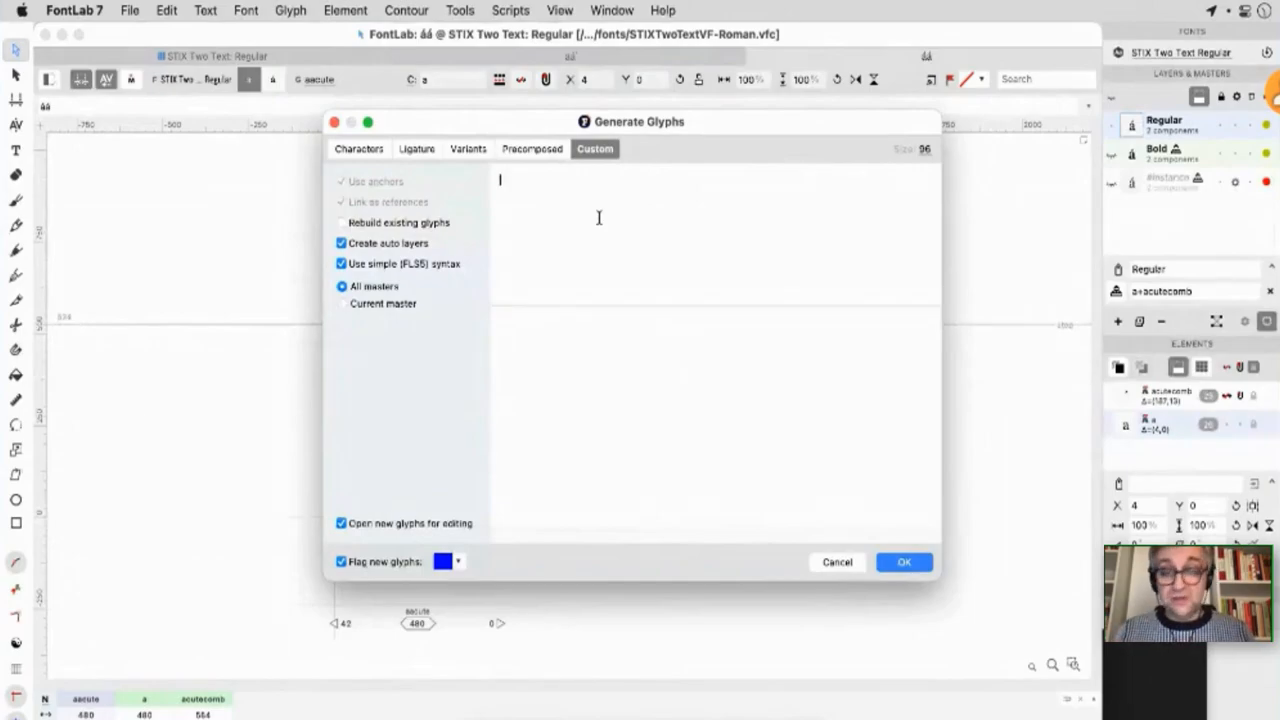
text(b+acutecomb=bacute)
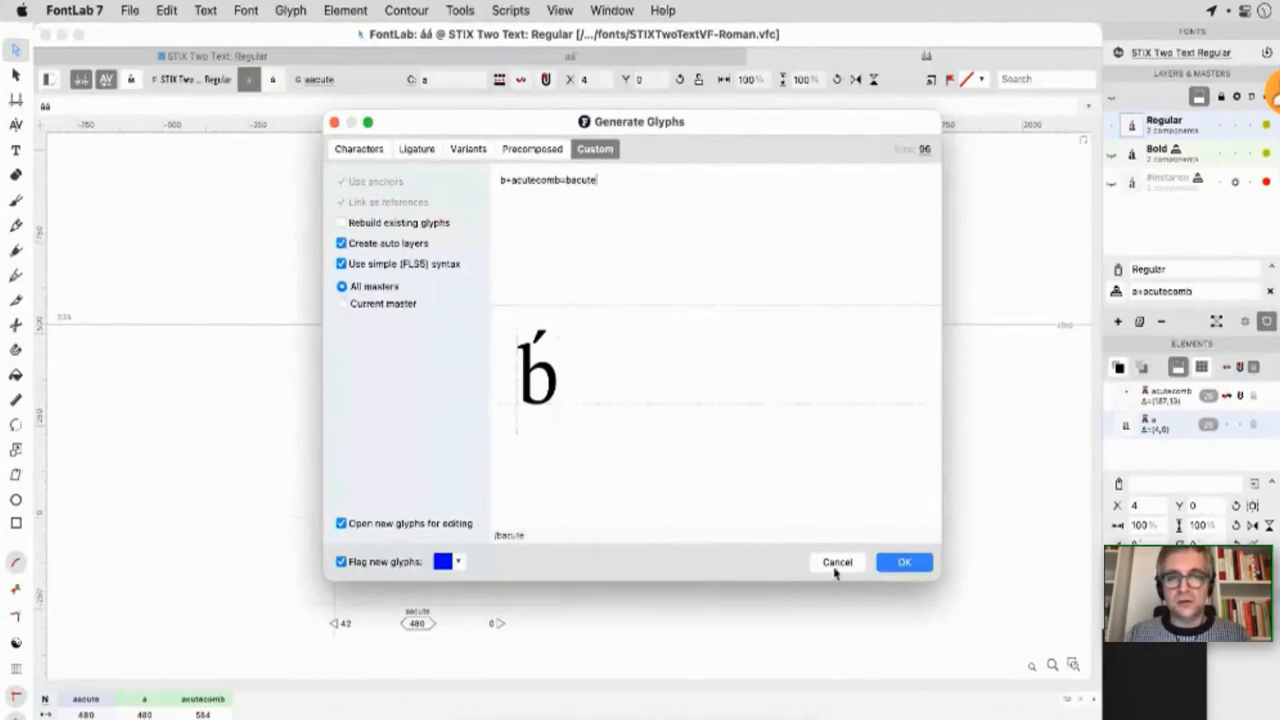
click(902, 561)
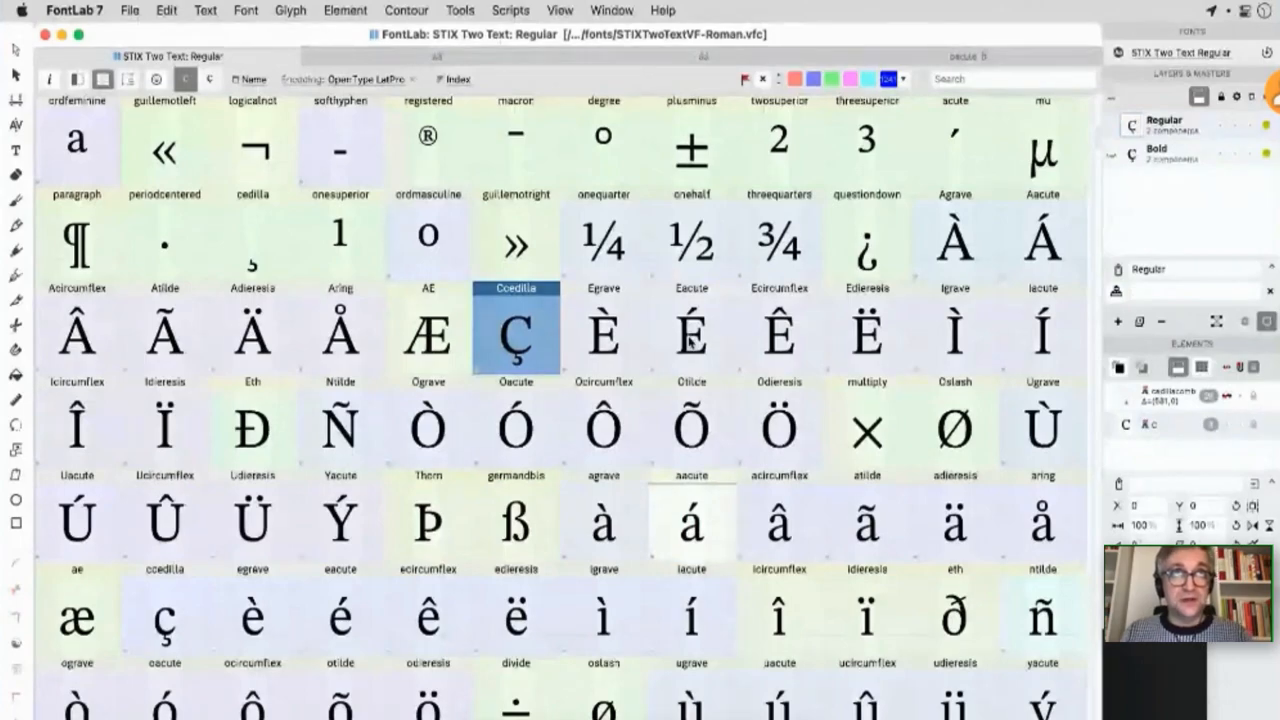
mouse_move(691, 335)
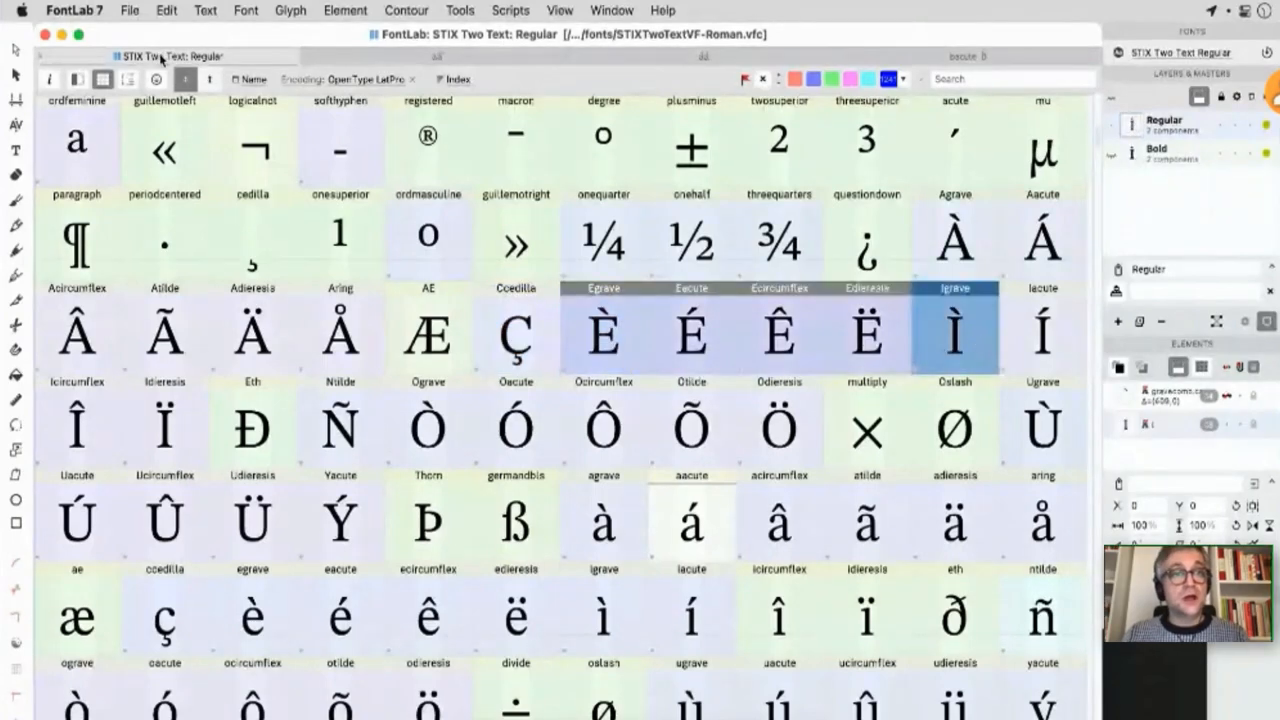
- Bring the Font window forward and open Generate Glyphs for Egrave through Igrave
click(205, 10)
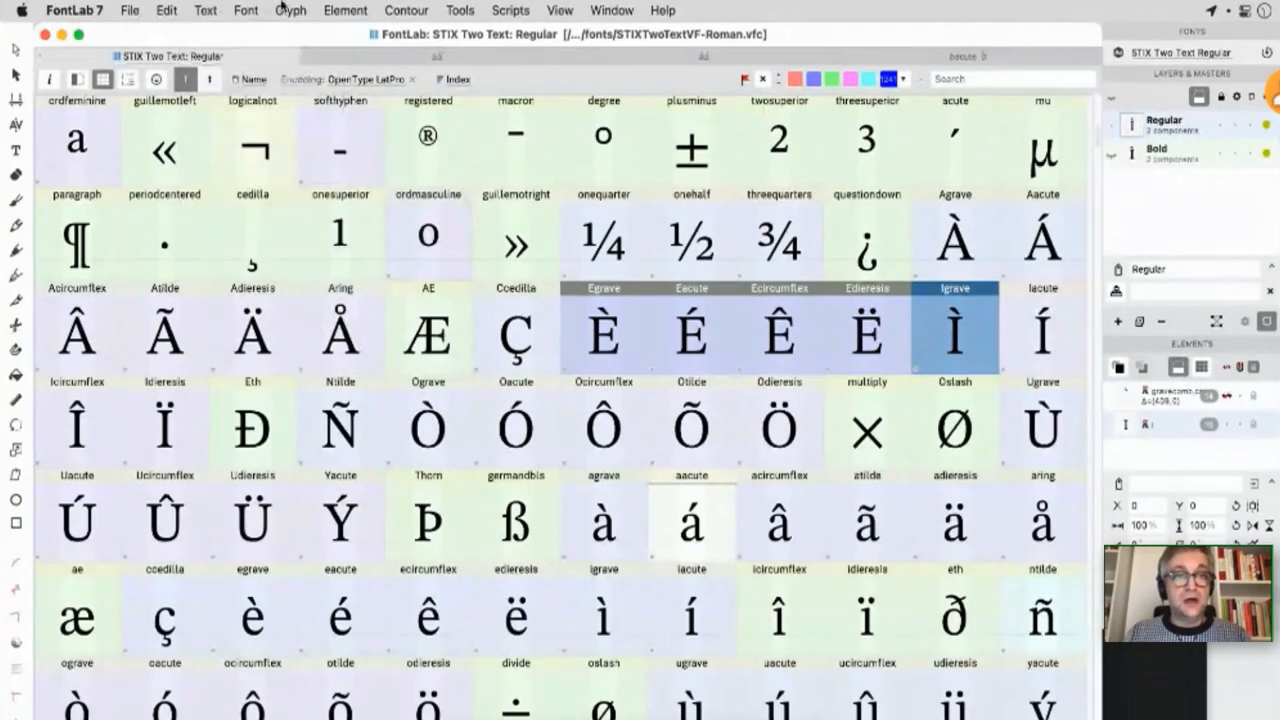
click(245, 10)
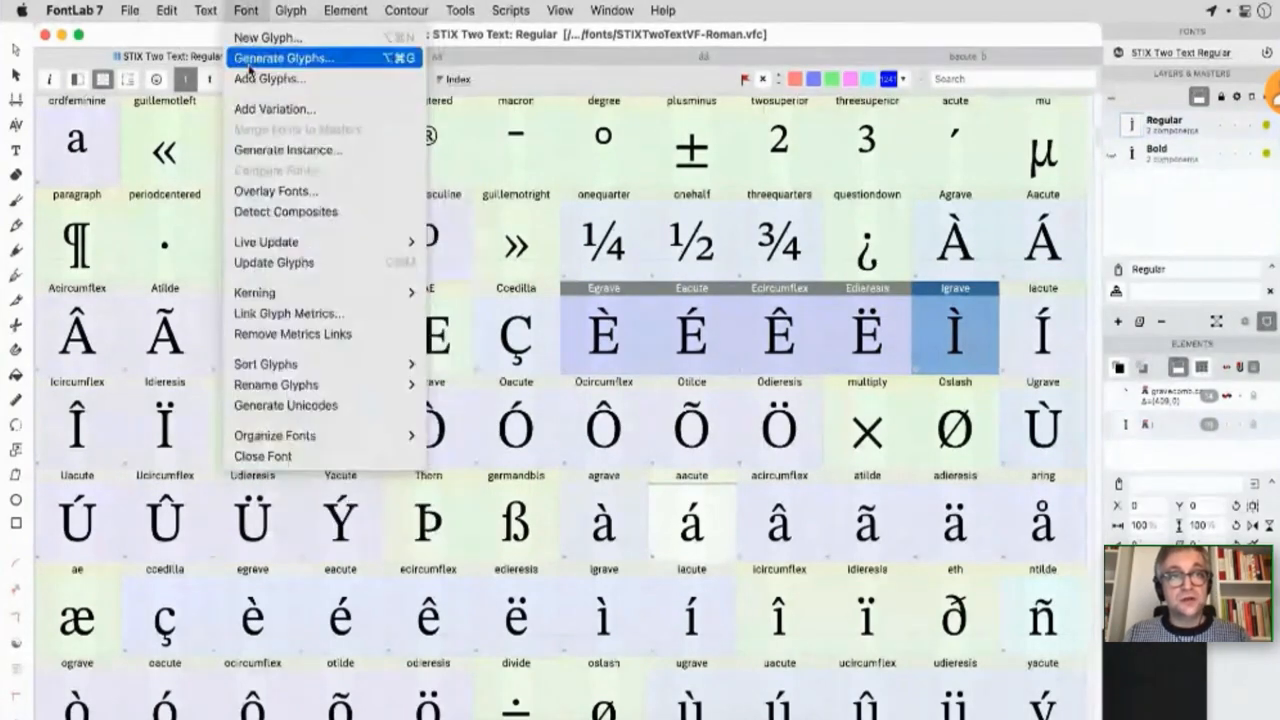
click(283, 56)
text(a+acutecomb)
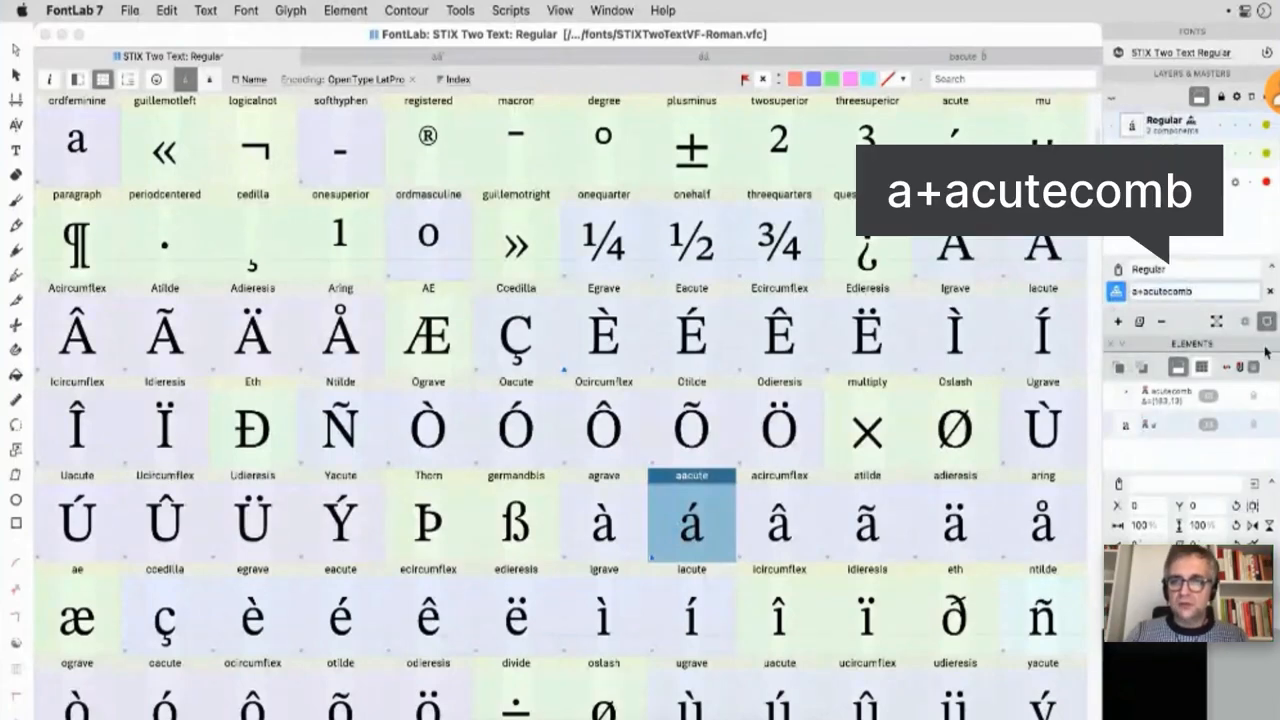
- Open the aacute glyph from the grid for editing
double_click(691, 523)
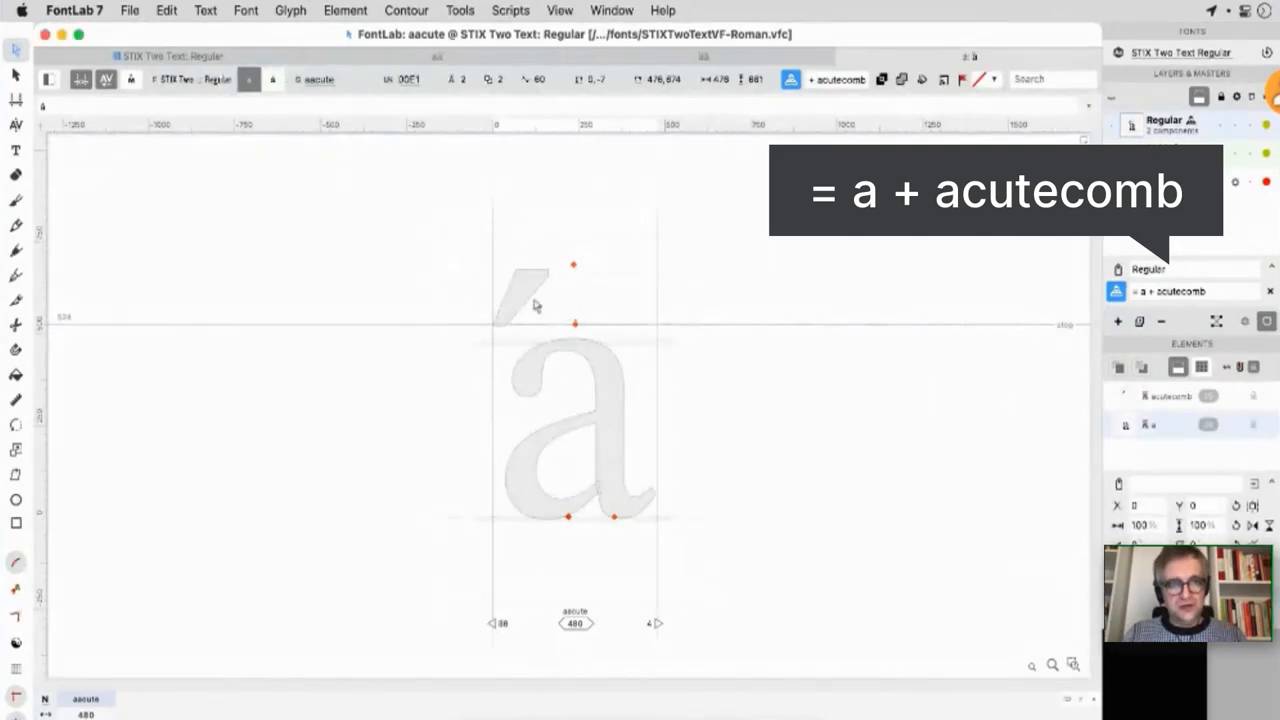
mouse_move(510, 308)
text(@top)
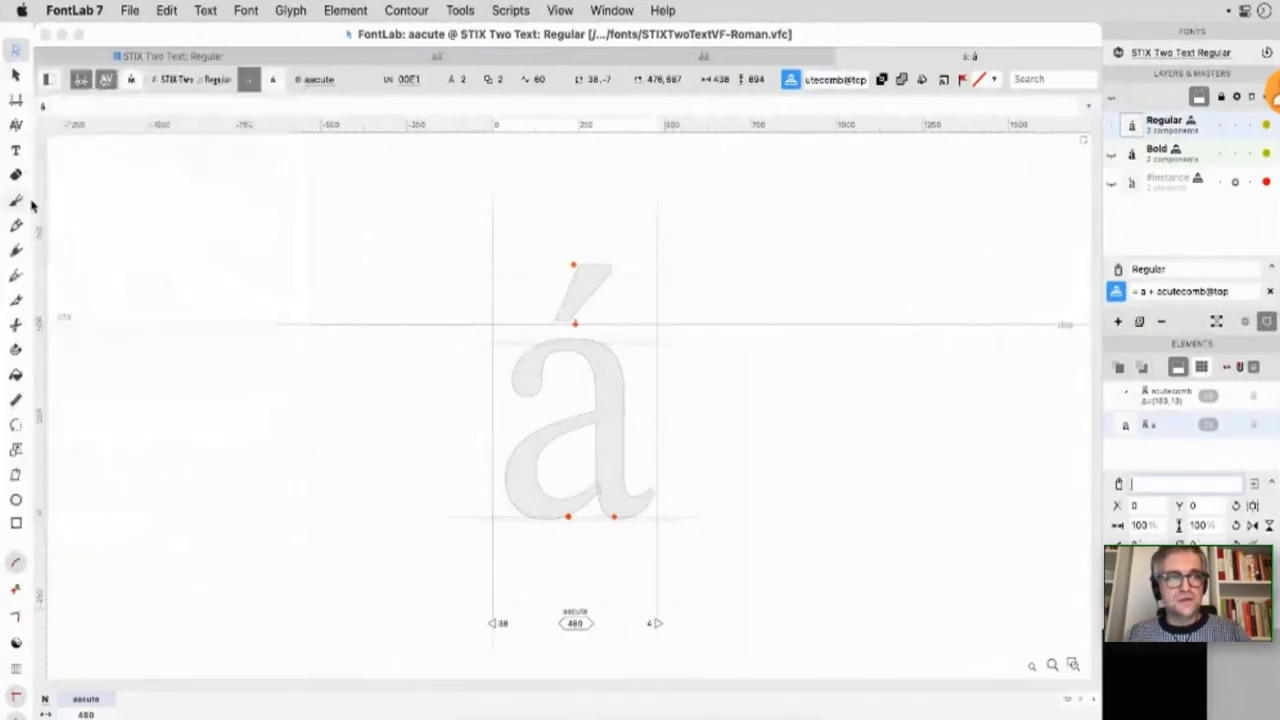
mouse_move(17, 203)
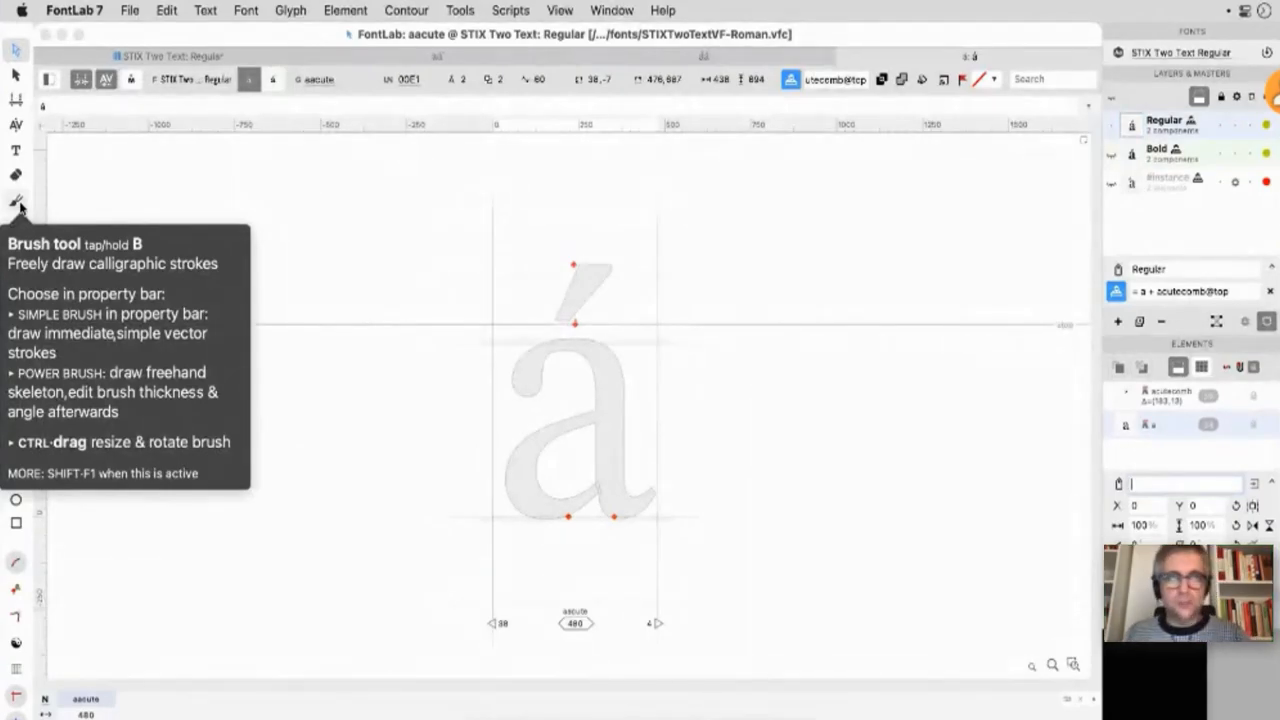
mouse_move(169, 321)
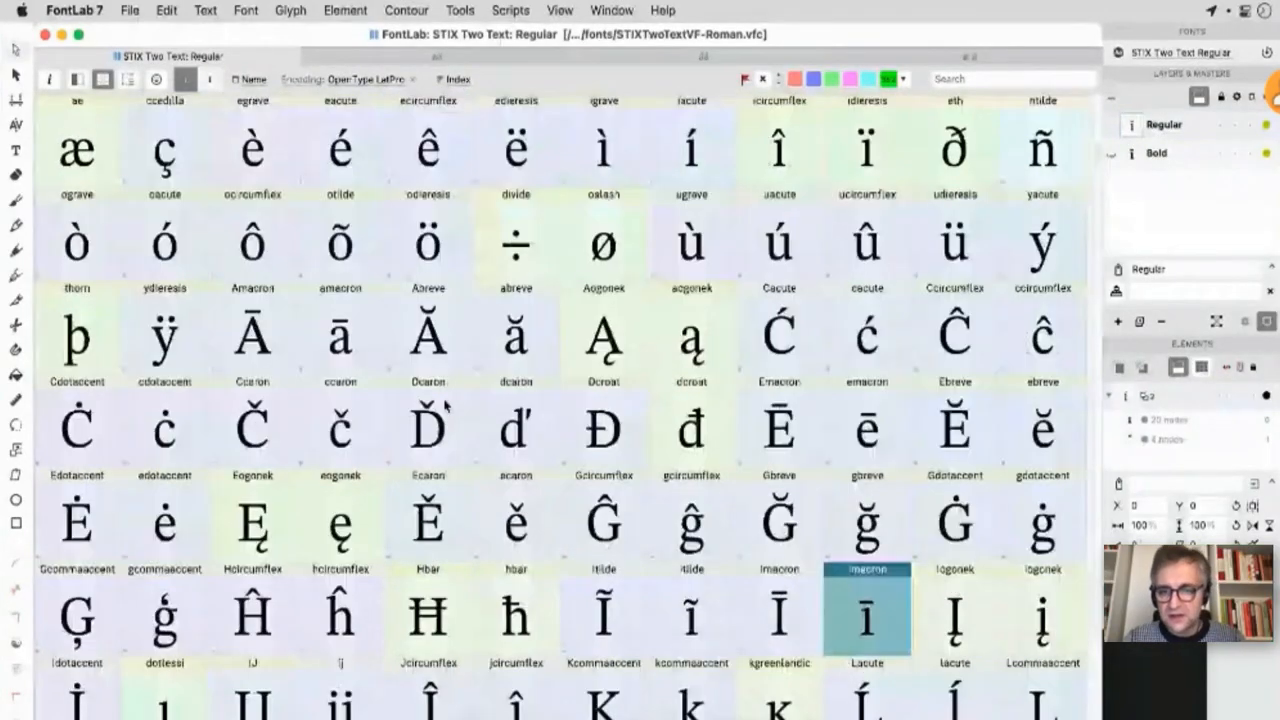
- Open the imacron glyph, composed of dotlessi and macron, in a Glyph window
double_click(866, 610)
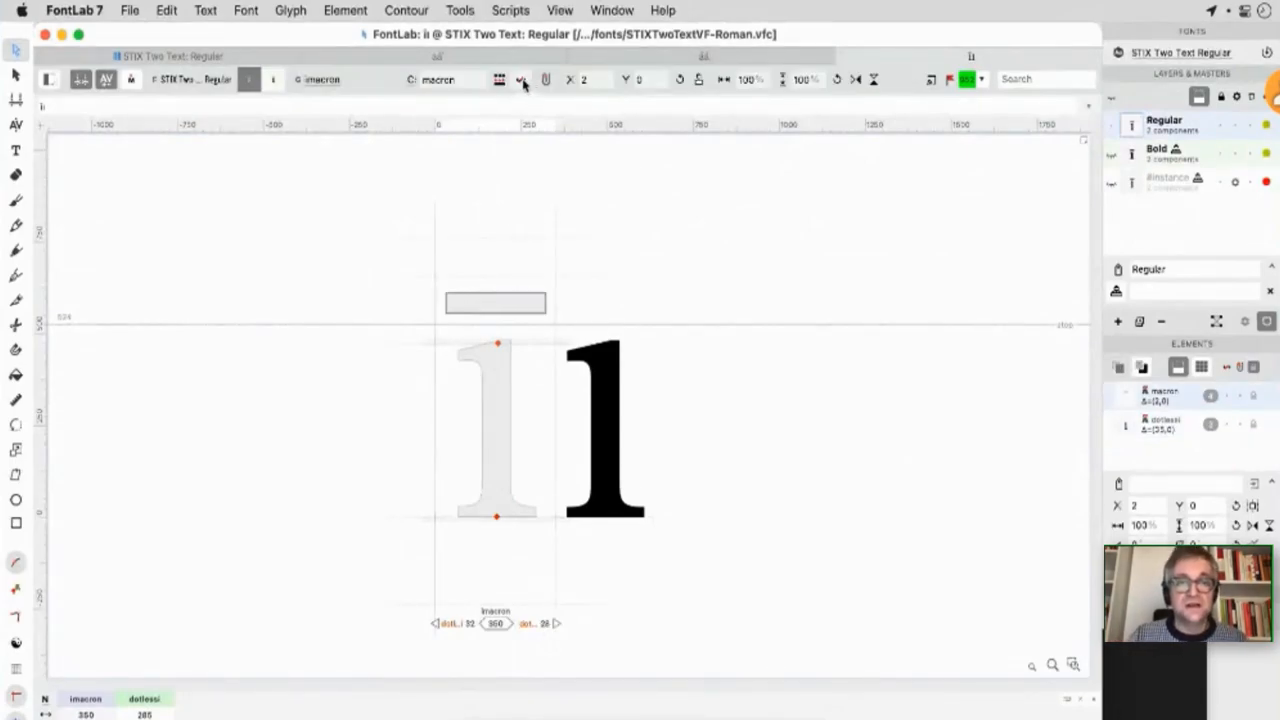
- Toggle the macron component to nonspacing, reducing imacron's width to 285
click(520, 79)
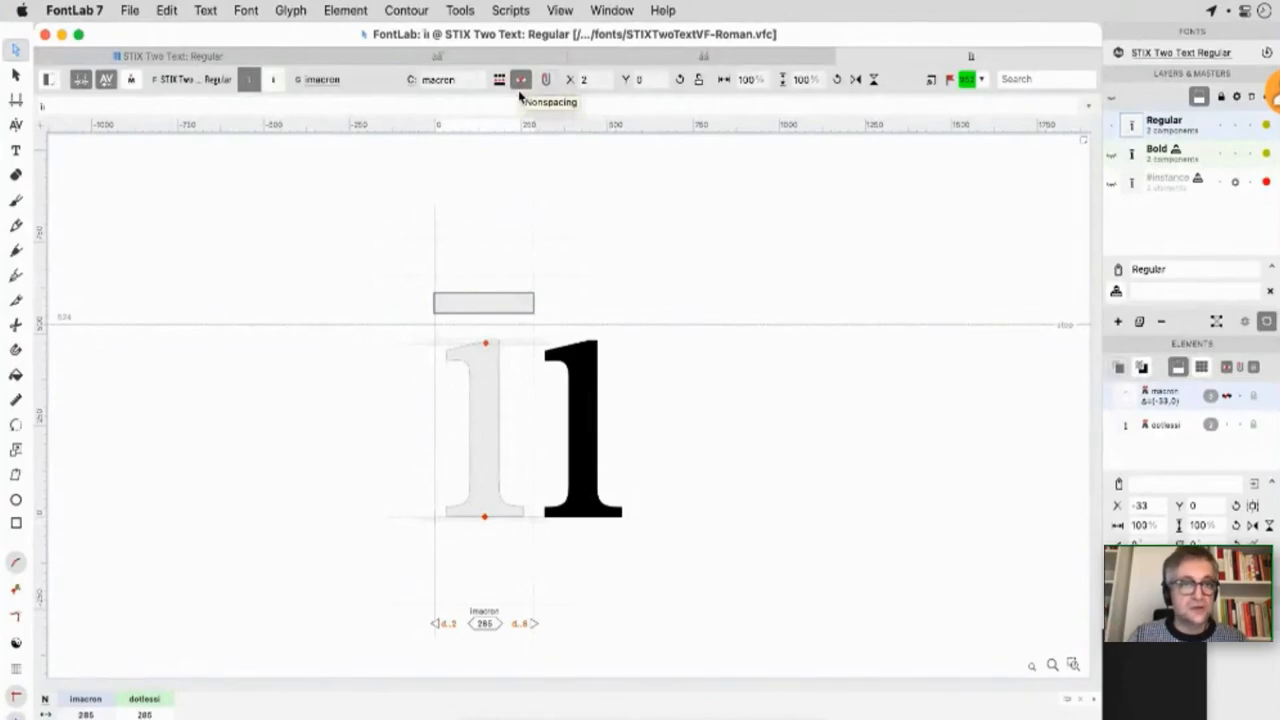
mouse_move(575, 292)
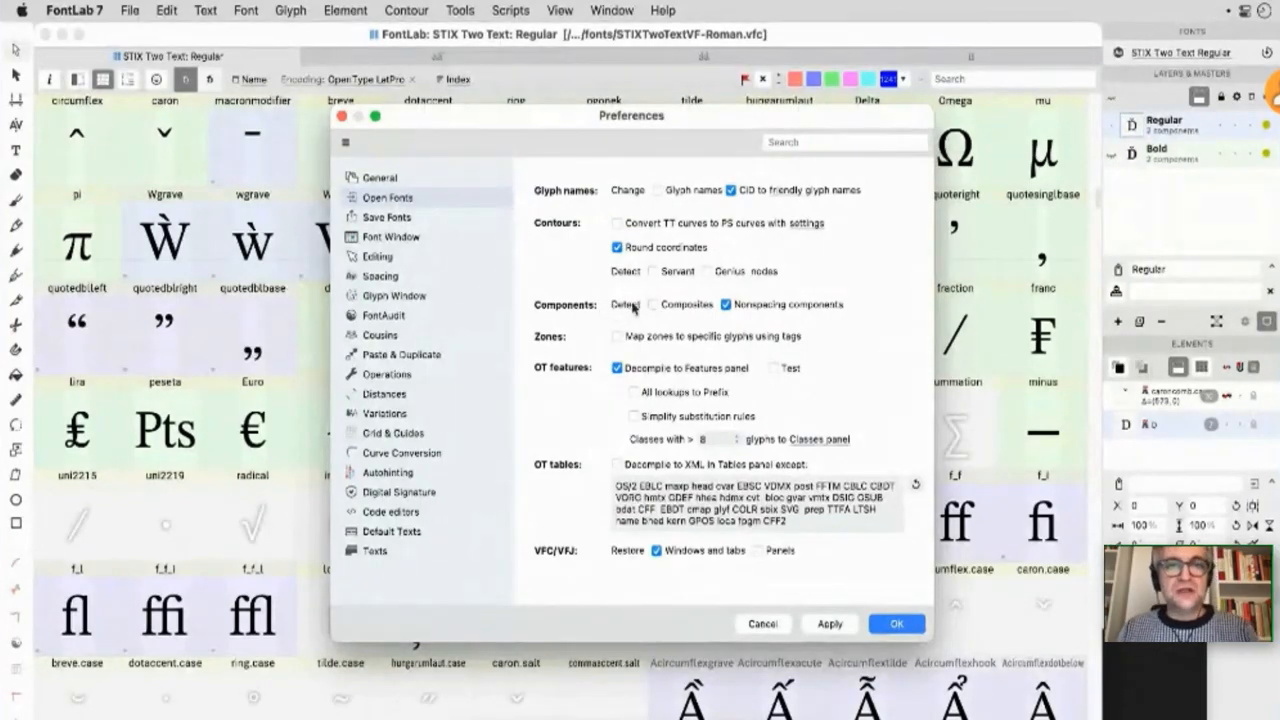
- Enable Detect Nonspacing components in Preferences > Open Fonts
click(654, 304)
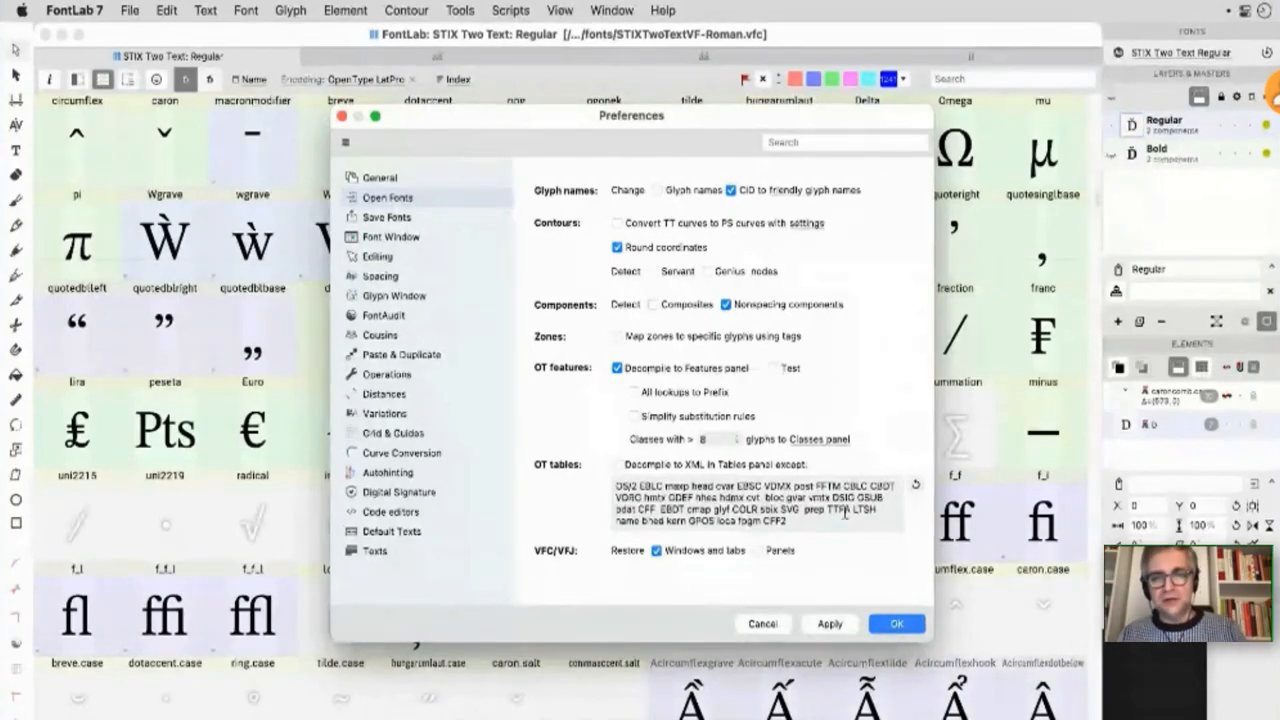
click(895, 623)
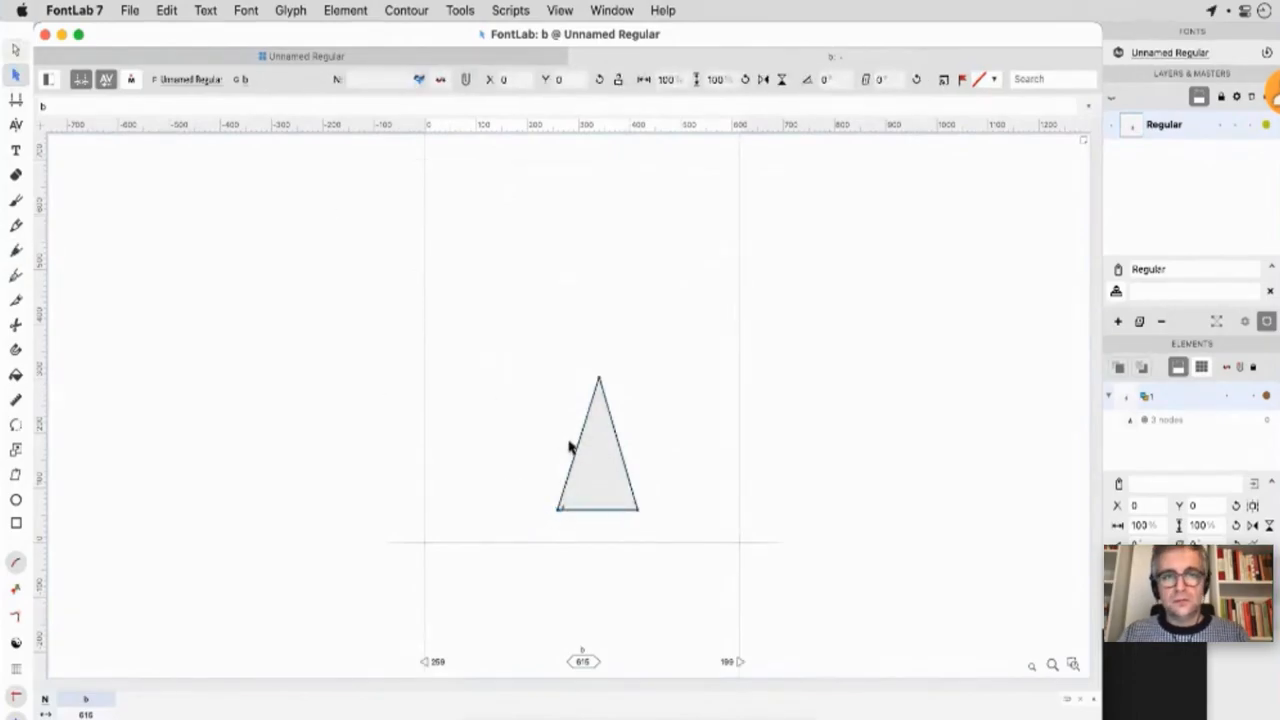
- Lower the triangle onto the baseline and add a second reference of it
drag(595, 445, 577, 470)
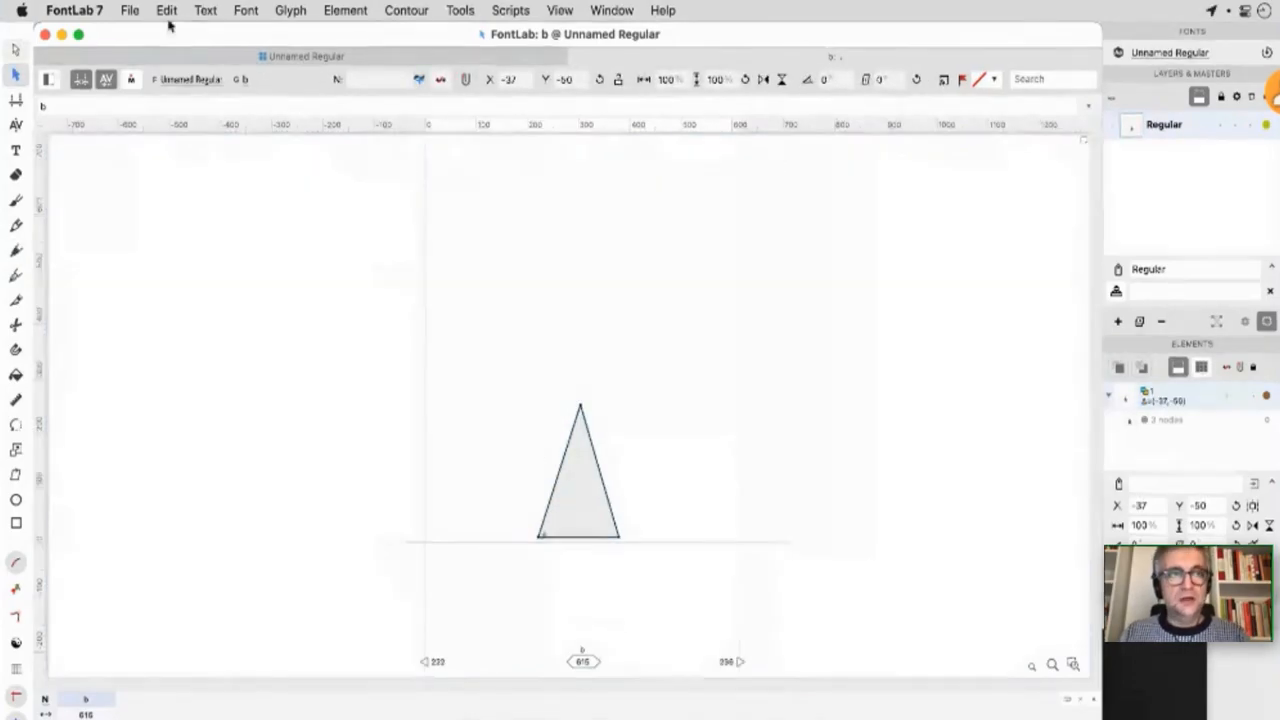
click(167, 10)
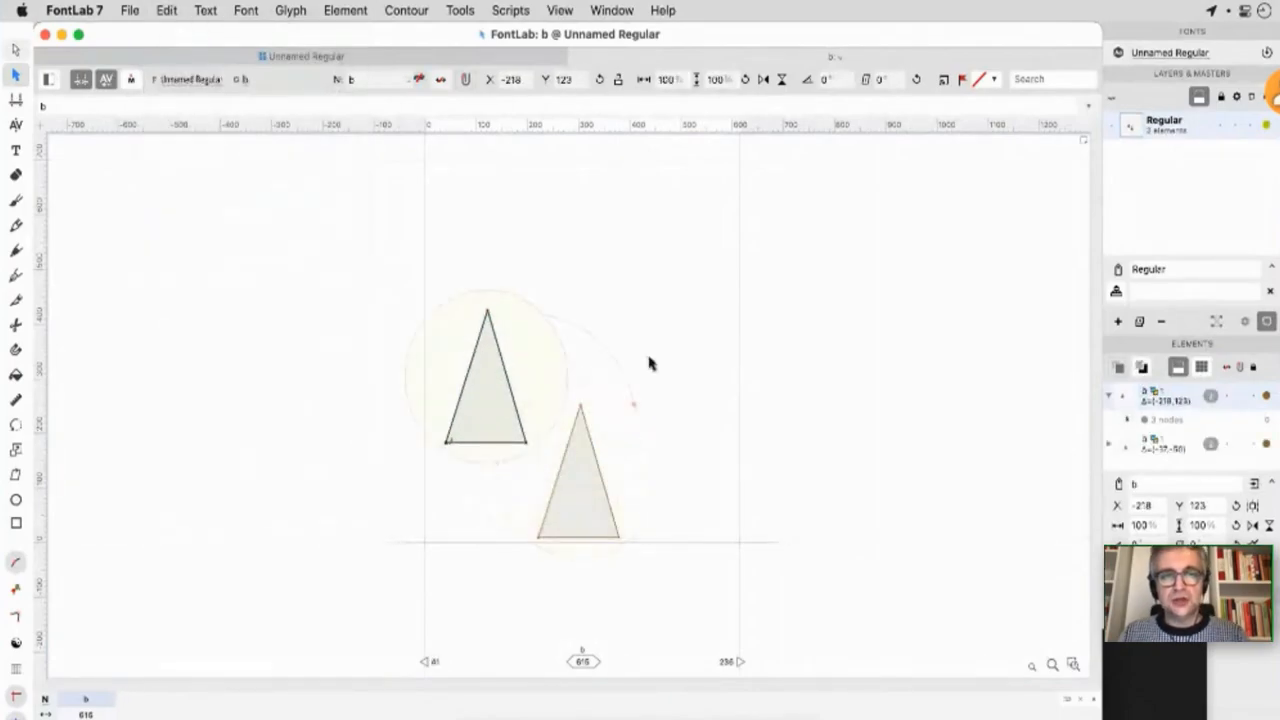
- Uncheck View > Show > Element References to hide reference highlighting
click(559, 10)
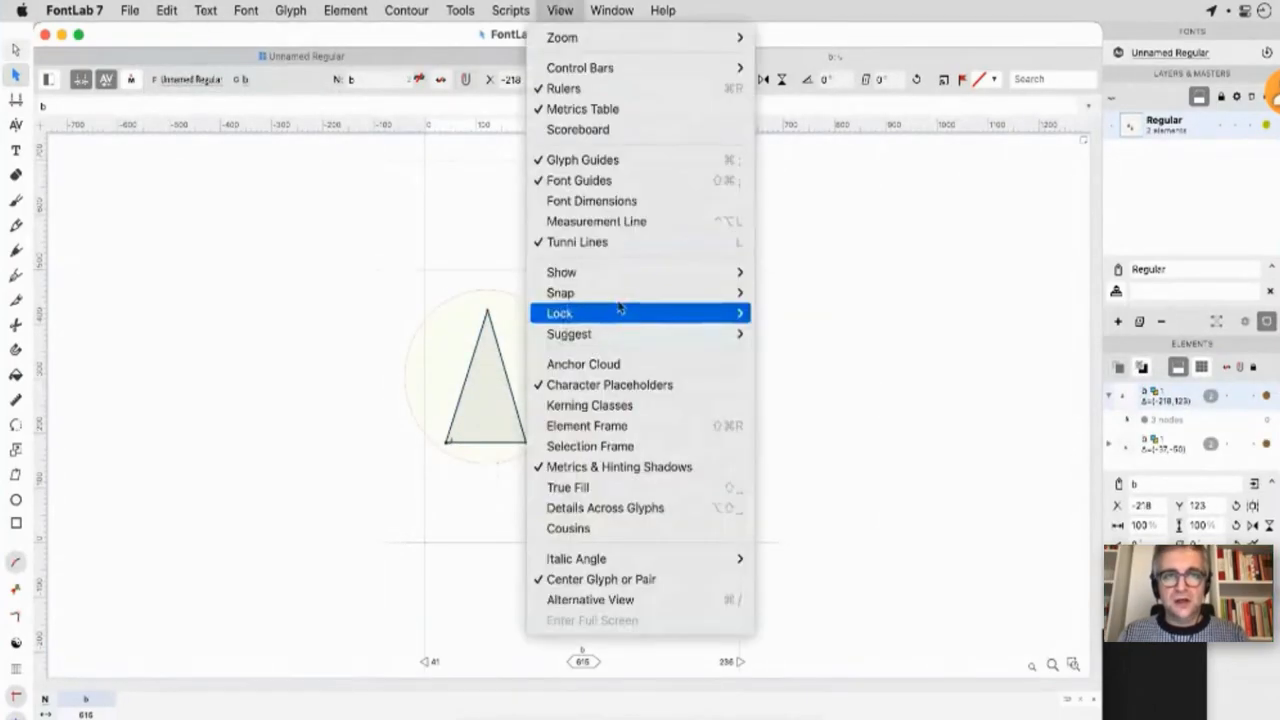
mouse_move(561, 271)
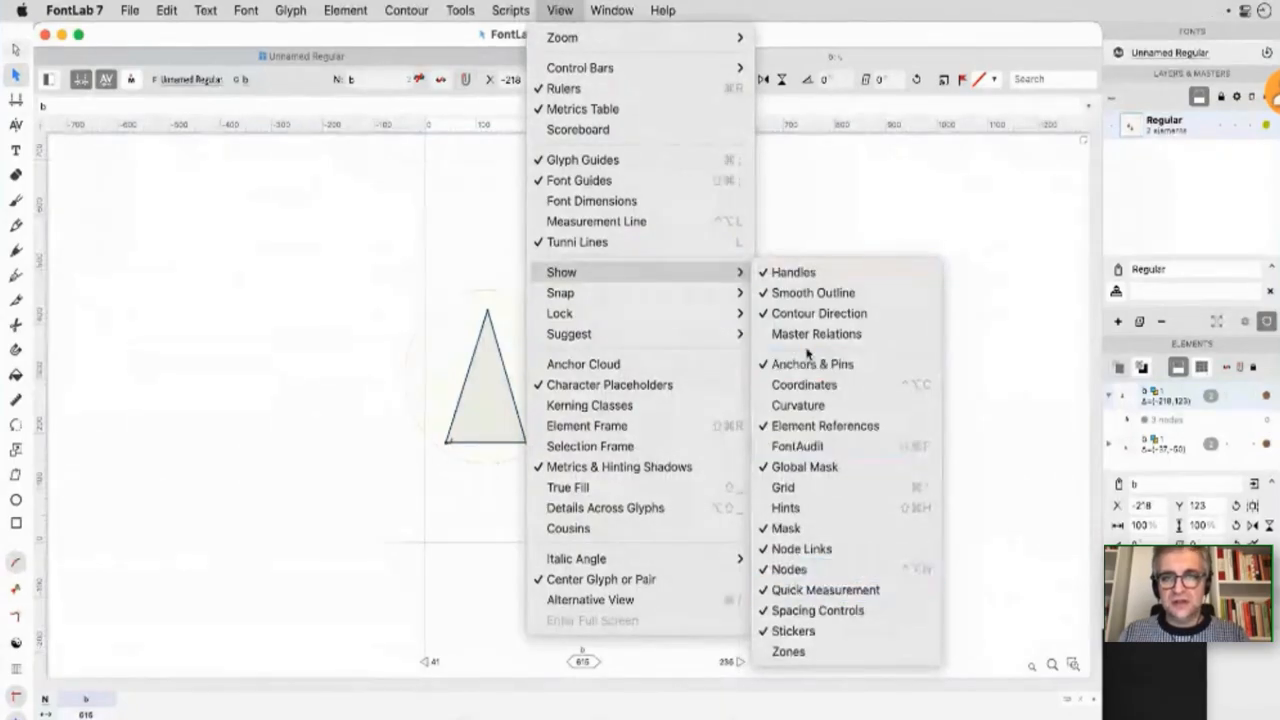
mouse_move(824, 425)
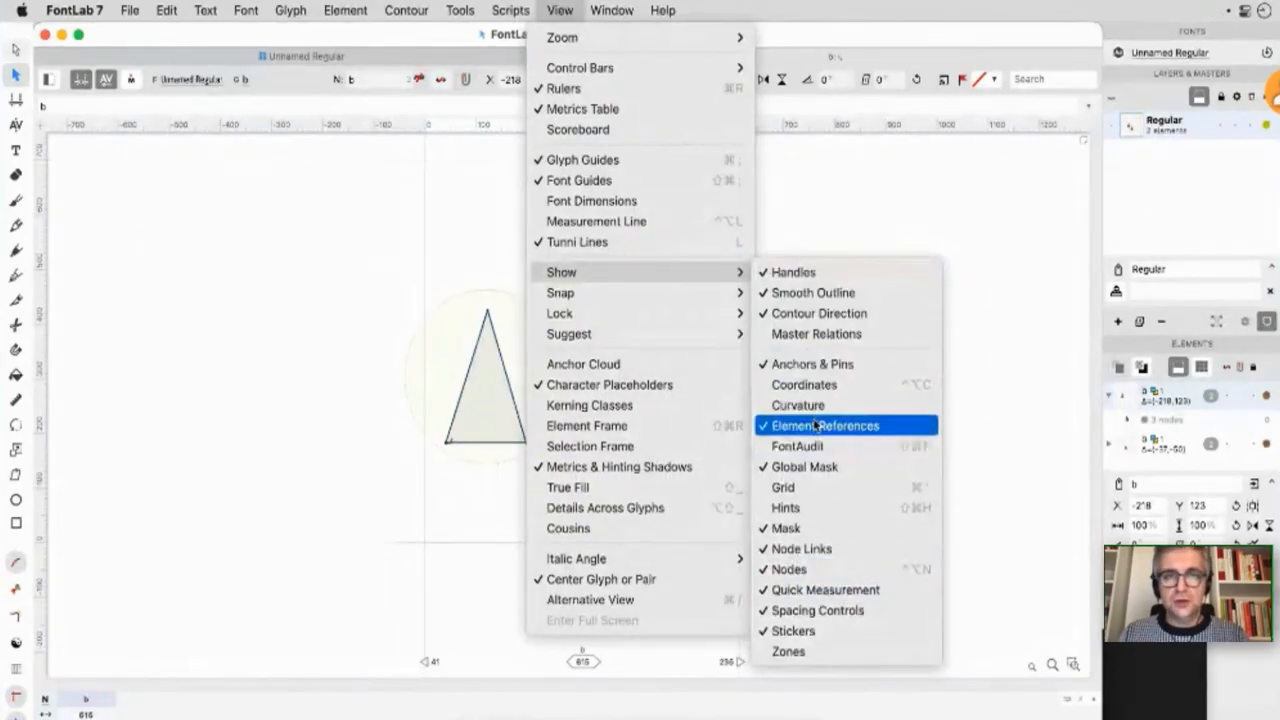
click(825, 425)
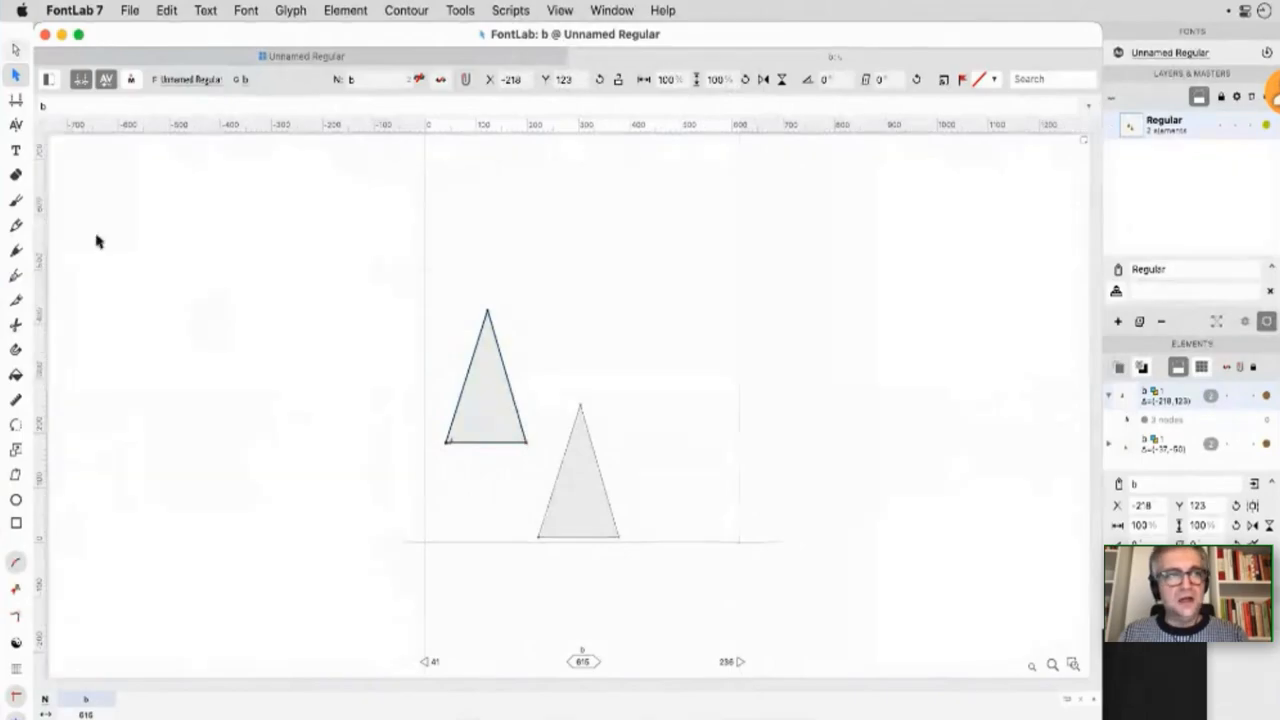
mouse_move(15, 76)
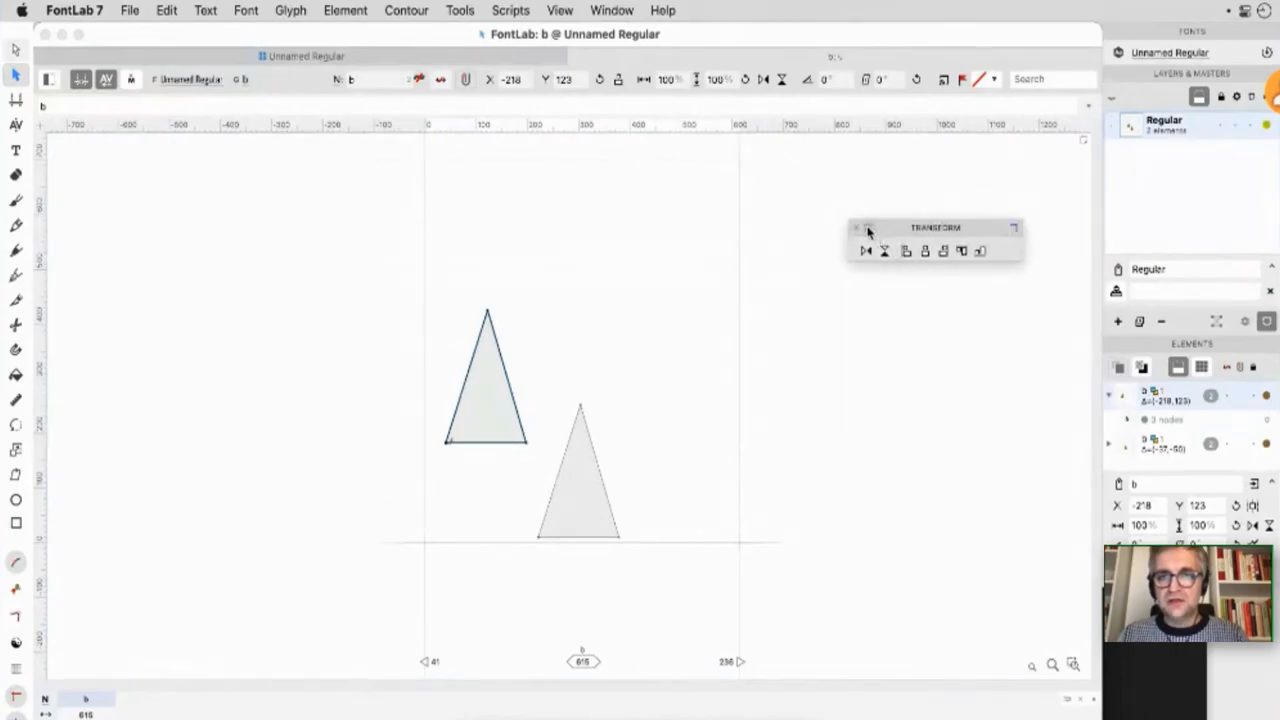
- Rotate one triangle reference by 90° and enter -90 for the next reference
click(865, 251)
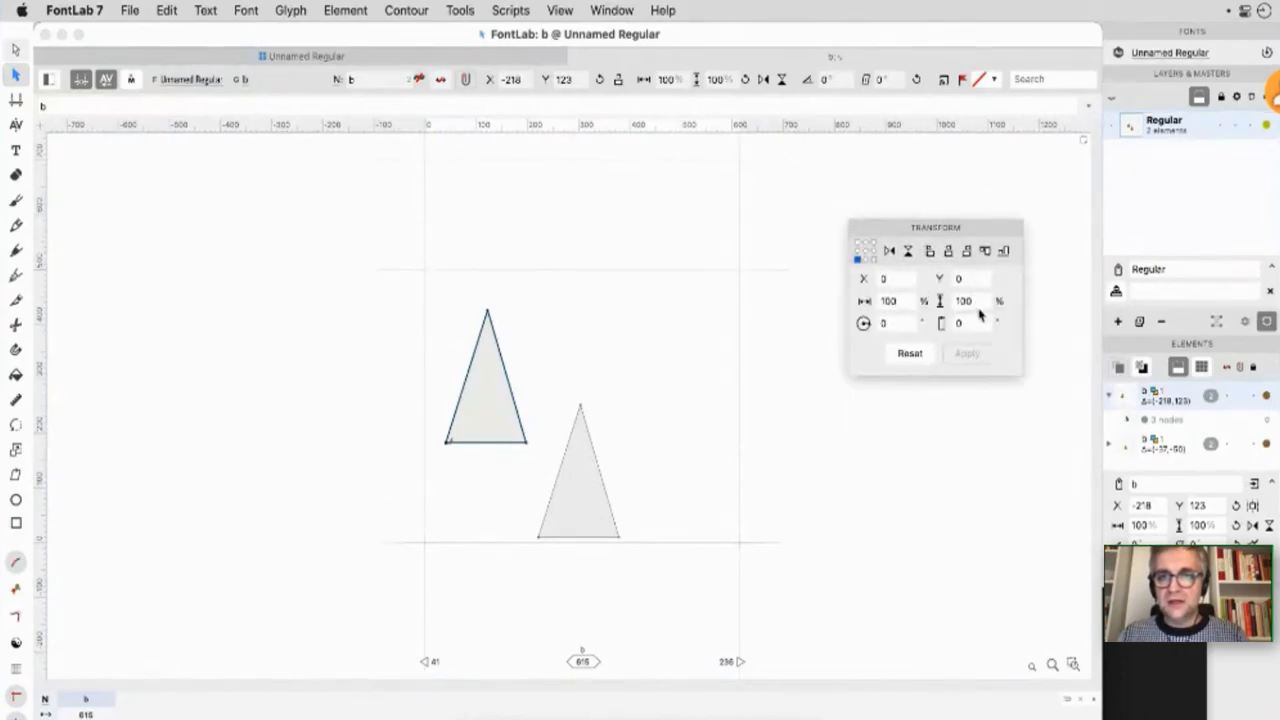
click(886, 322)
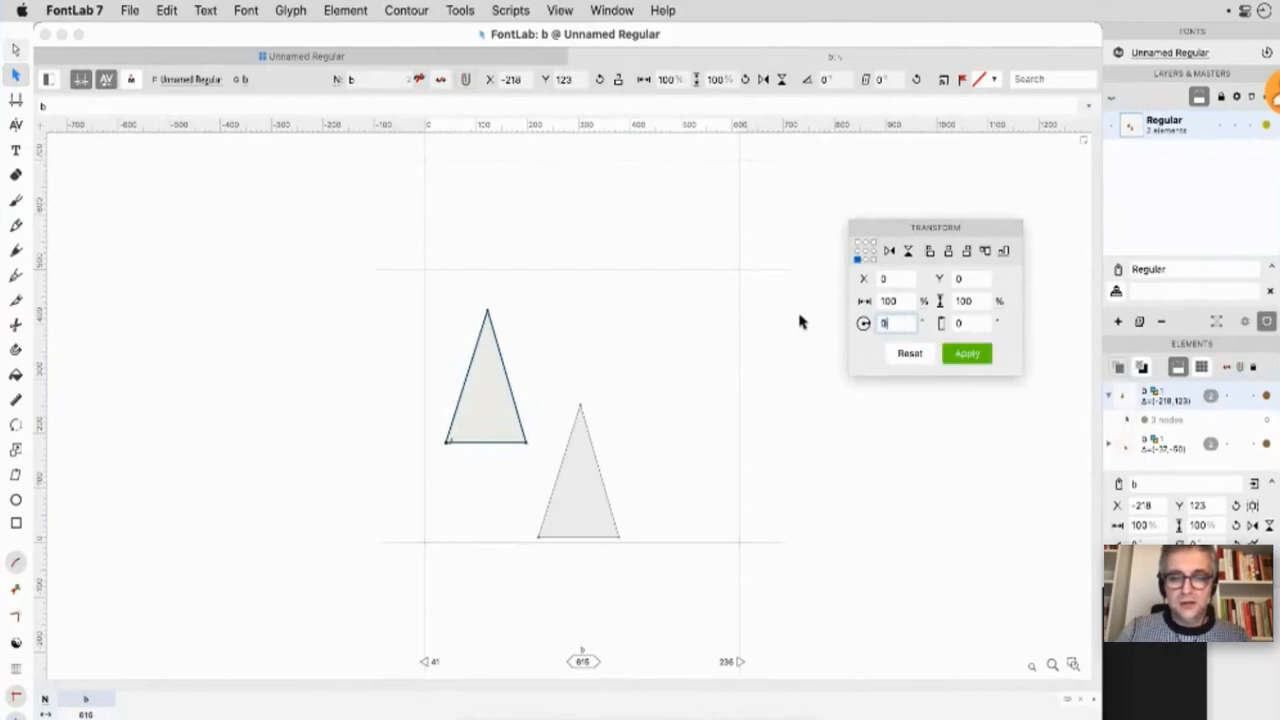
text(90)
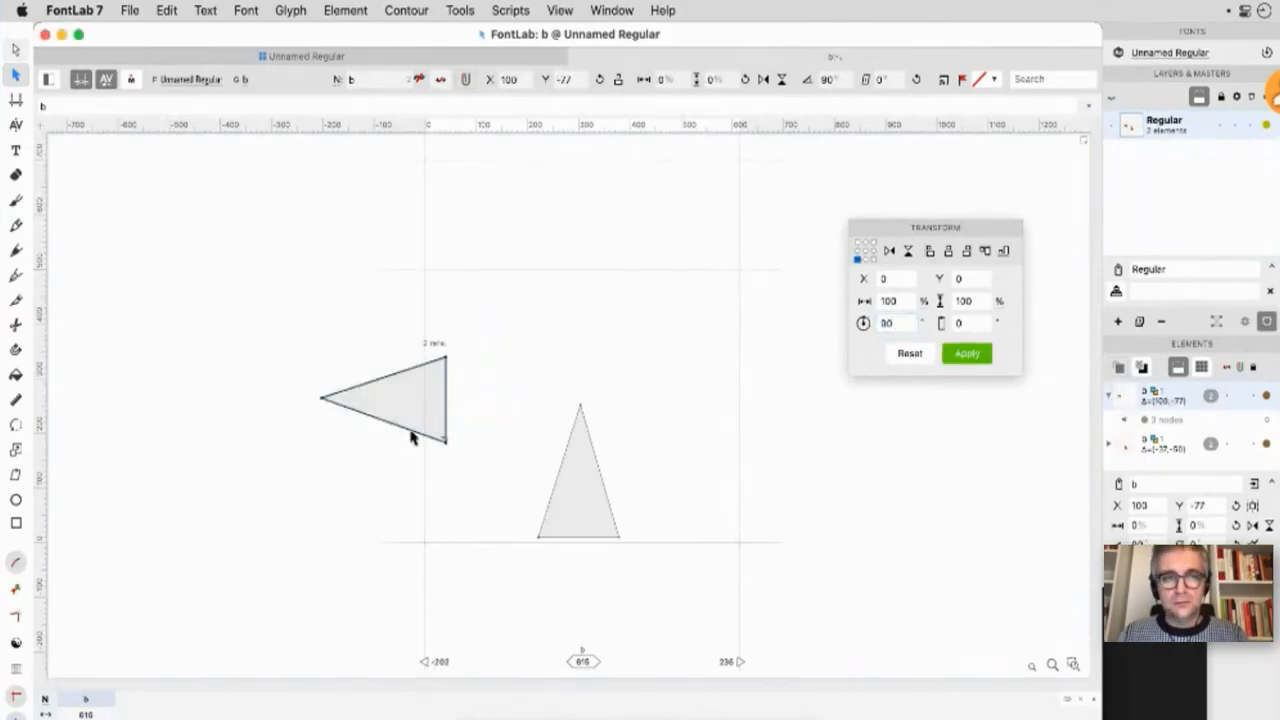
click(166, 11)
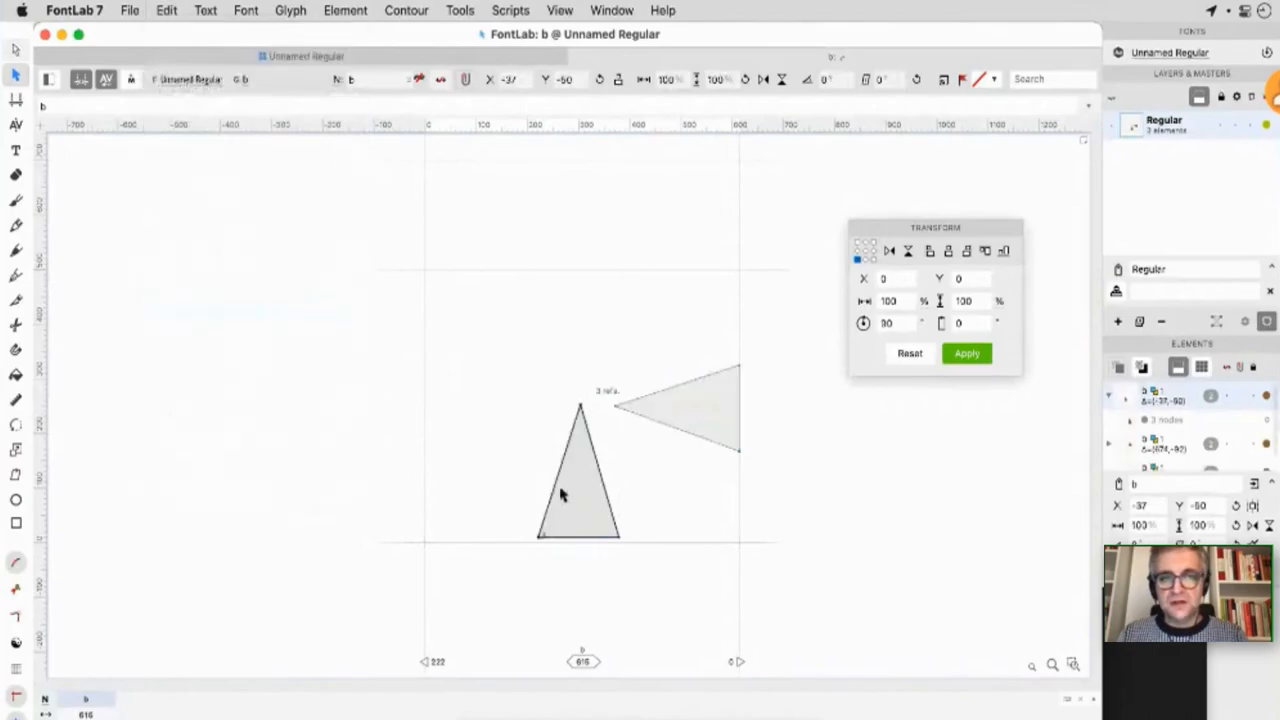
click(966, 353)
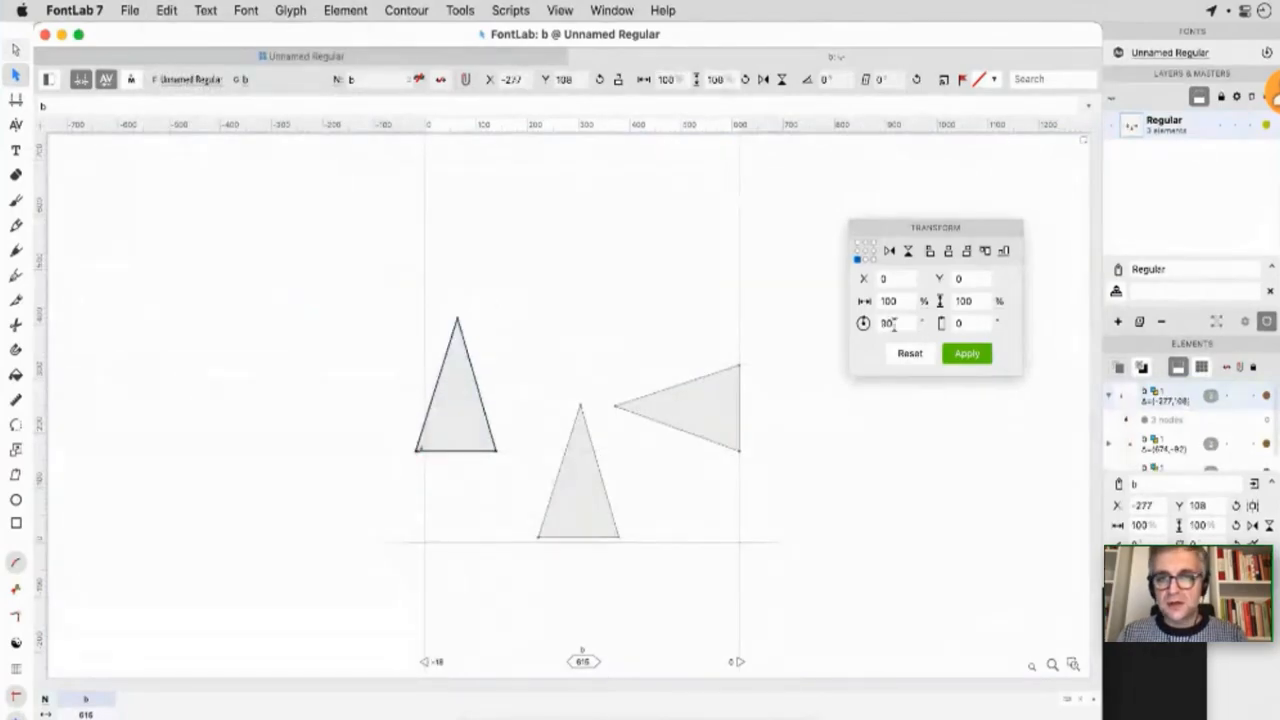
text(-90)
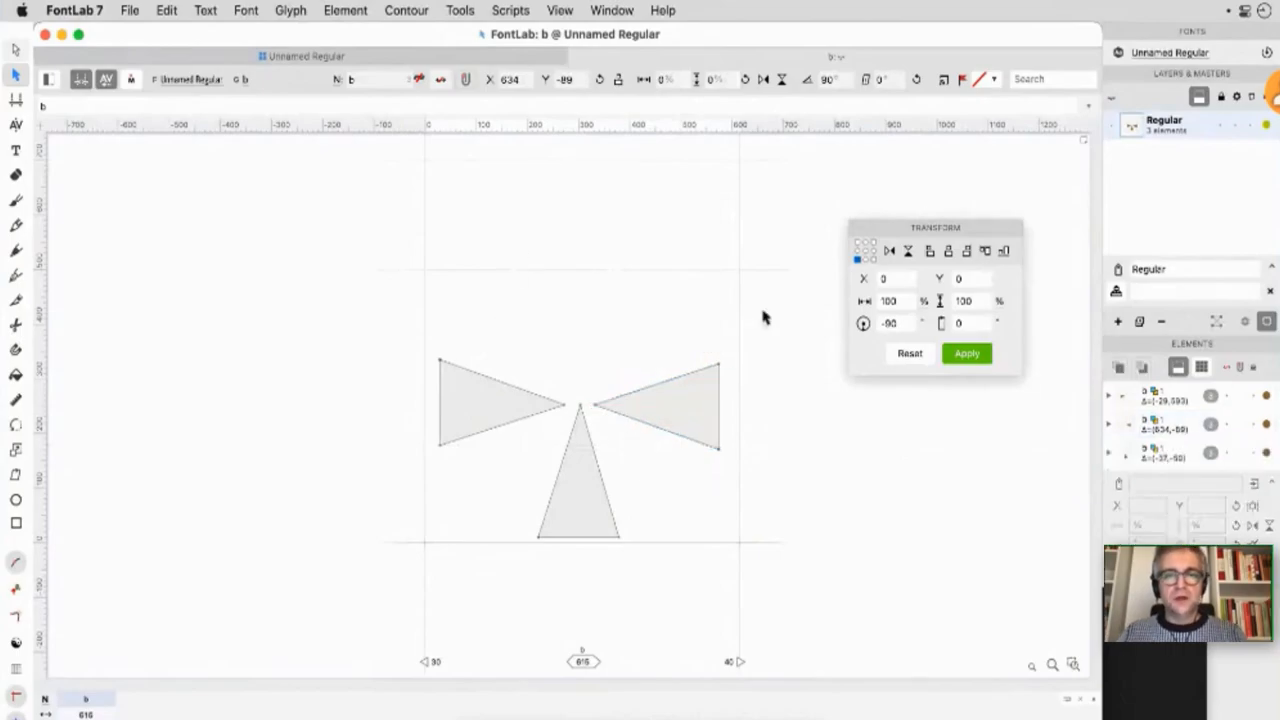
mouse_move(658, 321)
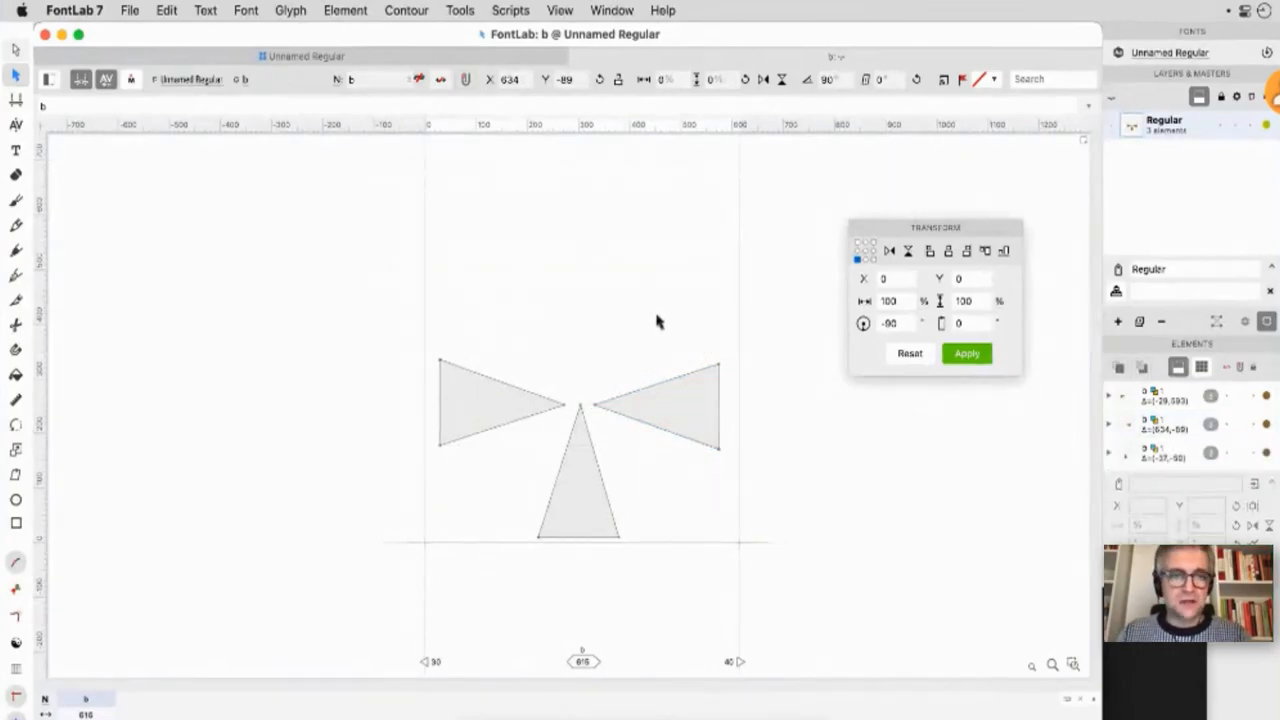
- Select the left rotated triangle reference for reshaping into a petal
click(490, 400)
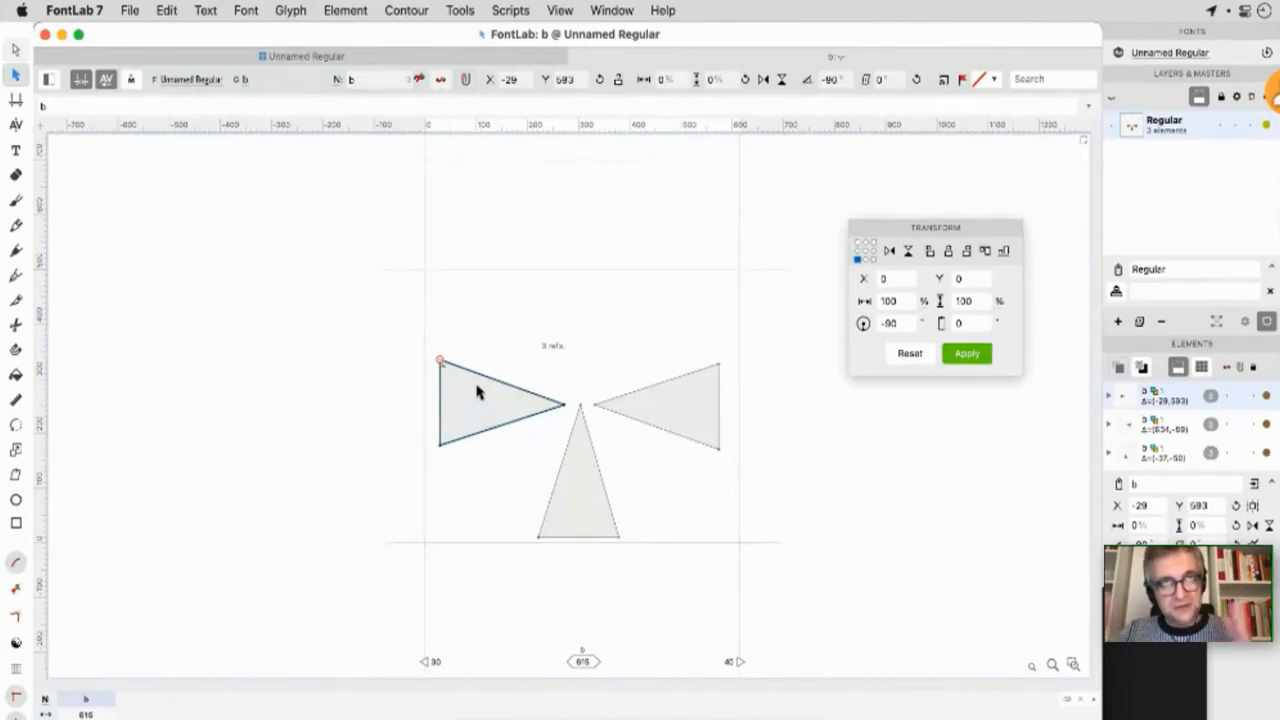
mouse_move(491, 436)
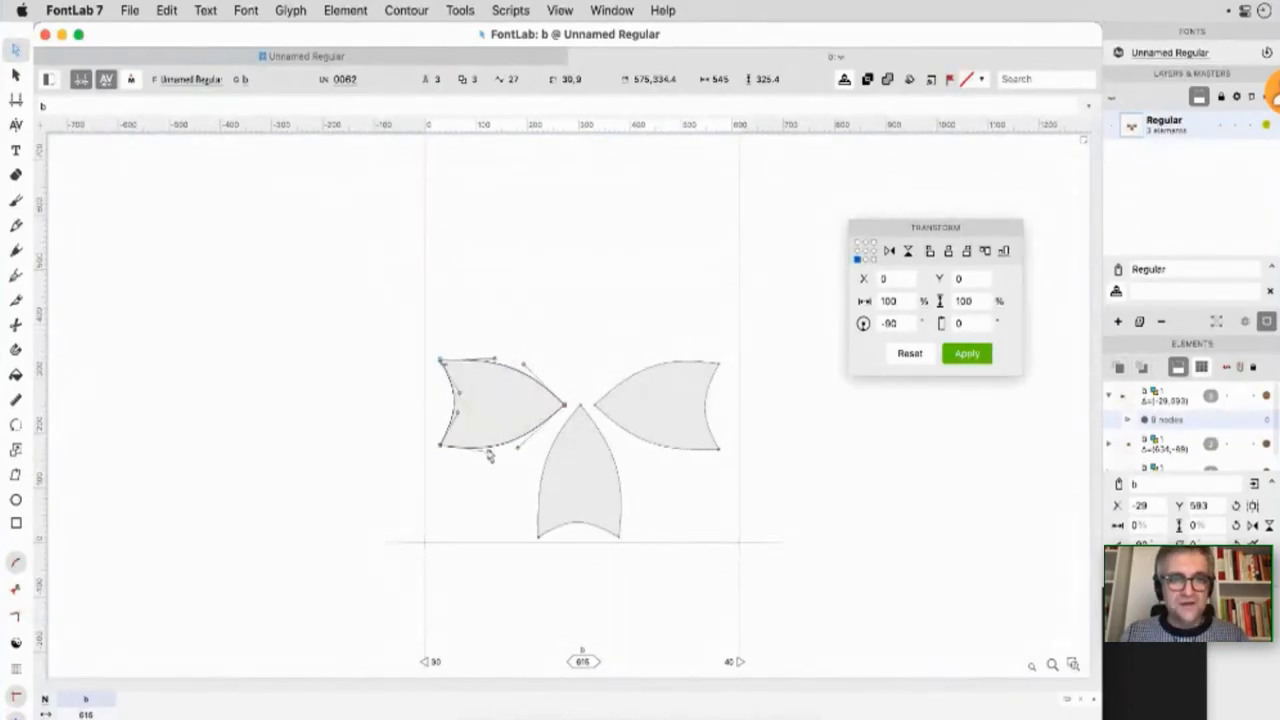
- Exit outline editing, leaving three matching curved petal references
click(966, 353)
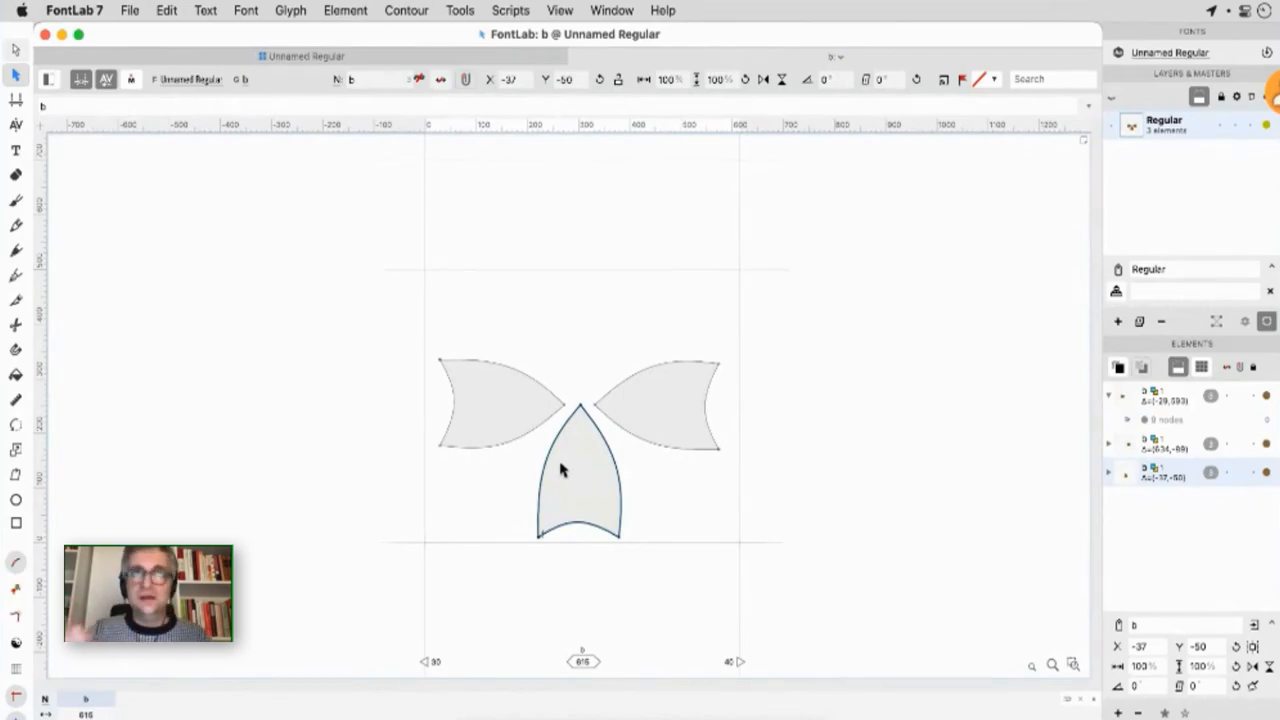
mouse_move(490, 187)
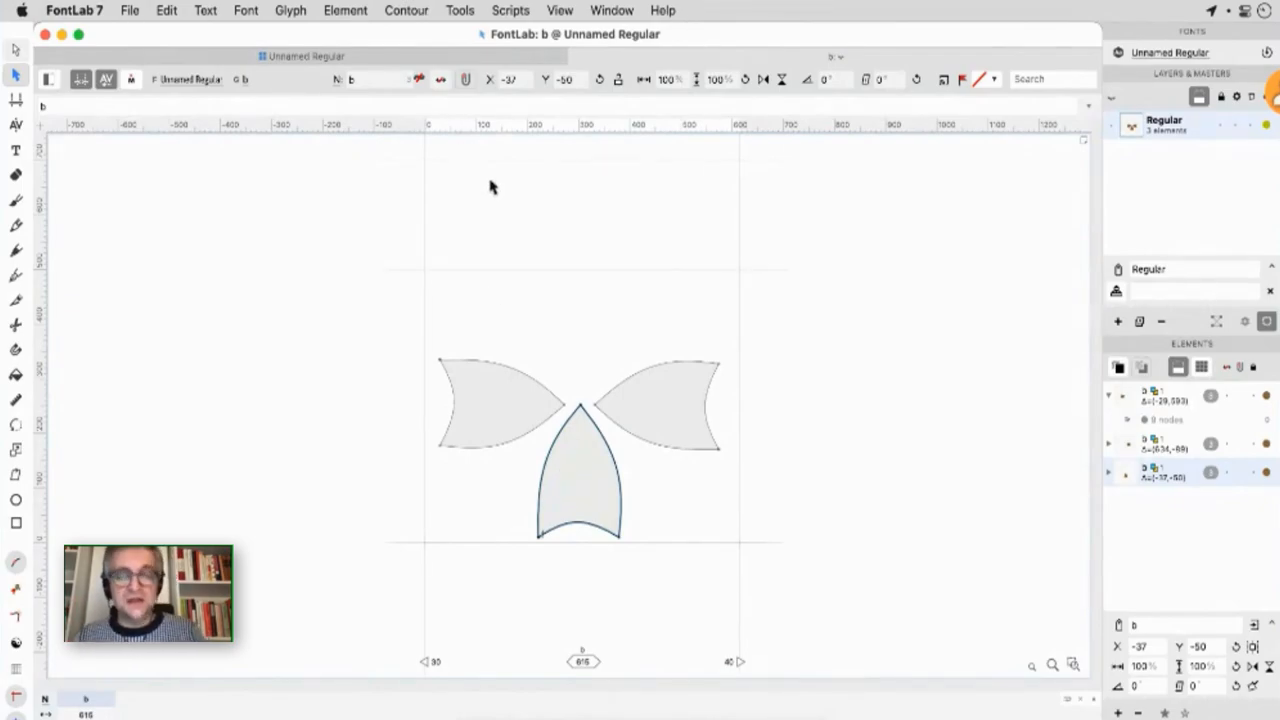